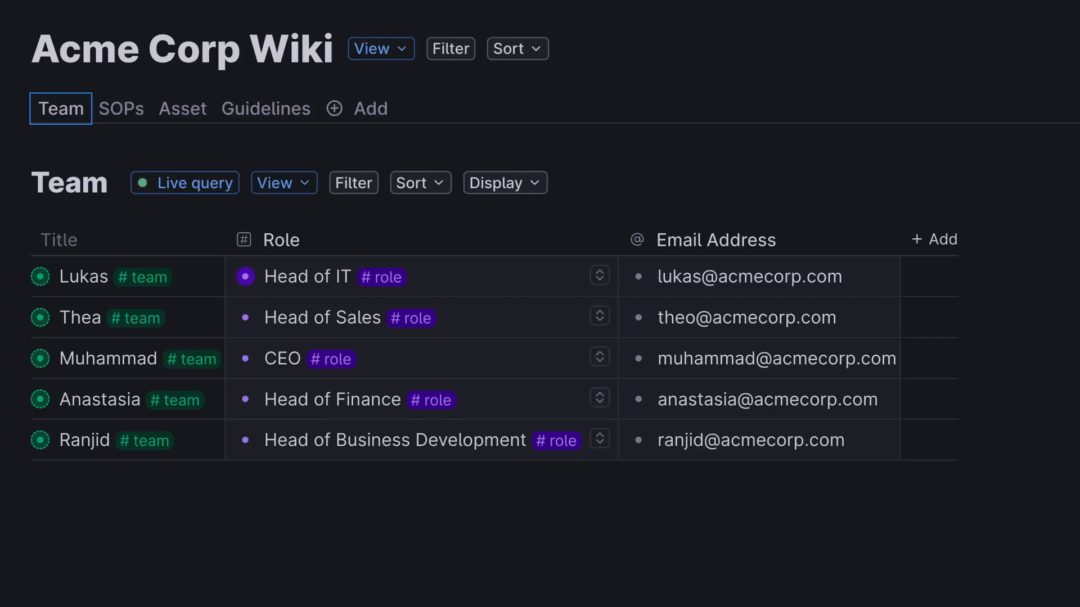
Step: Browse the SOPs, Asset and Guidelines tabs of the finished wiki, then switch to the empty Demo page
{"action": "left_click", "coordinate": [120, 108]}
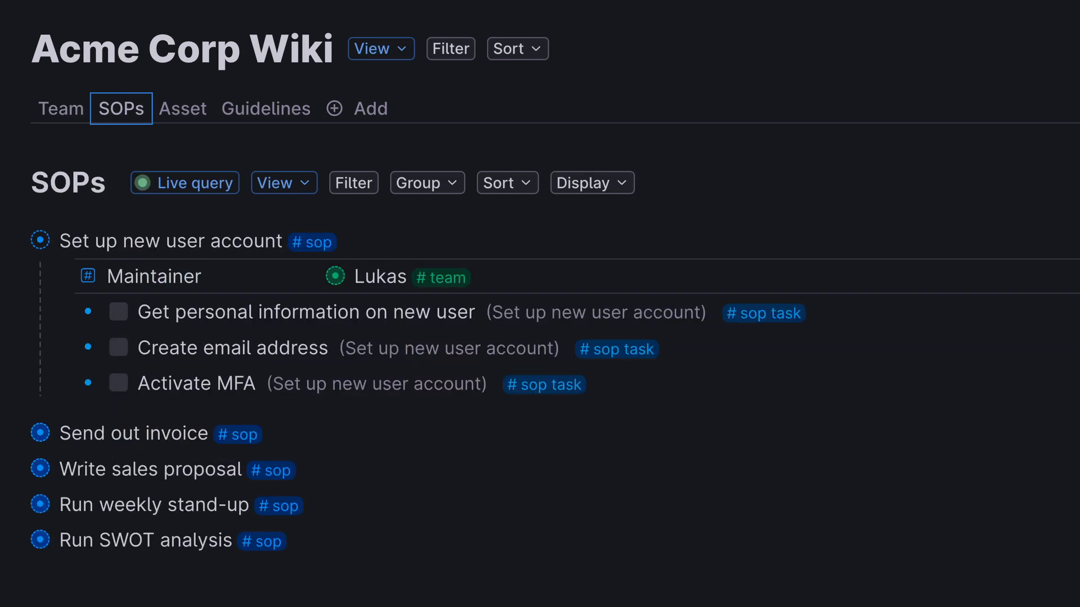
{"action": "left_click", "coordinate": [183, 108]}
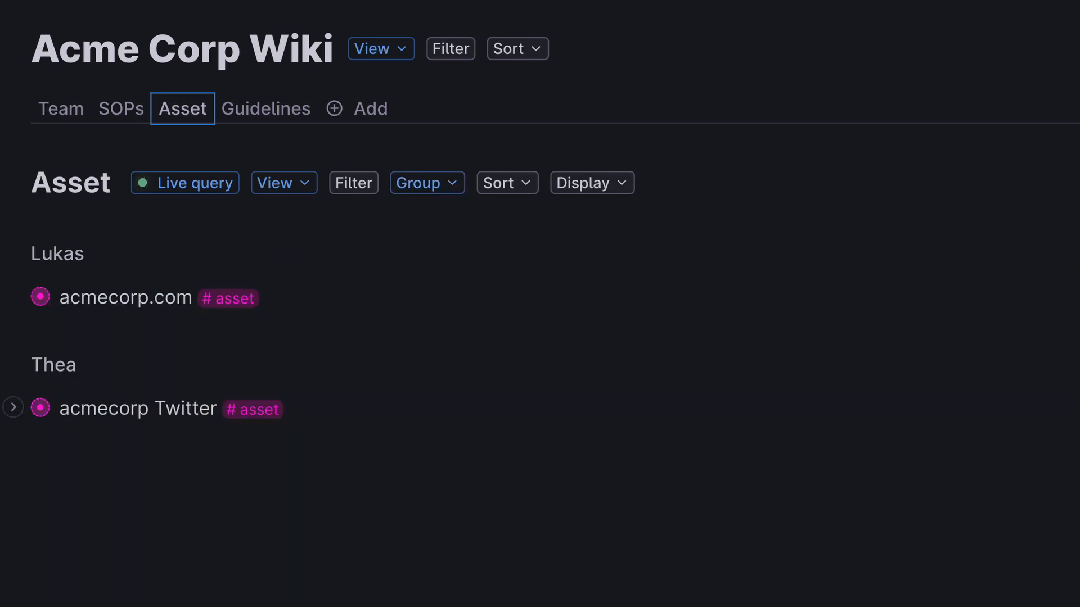
{"action": "left_click", "coordinate": [266, 108]}
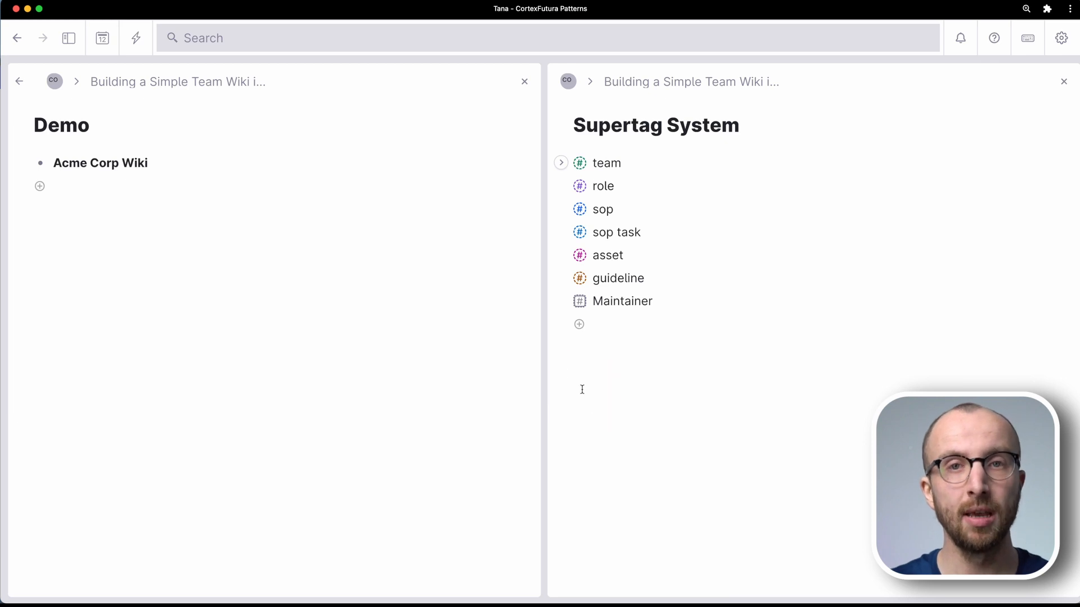
Step: Create a search node named Team under Acme Corp Wiki
{"action": "left_click", "coordinate": [128, 199]}
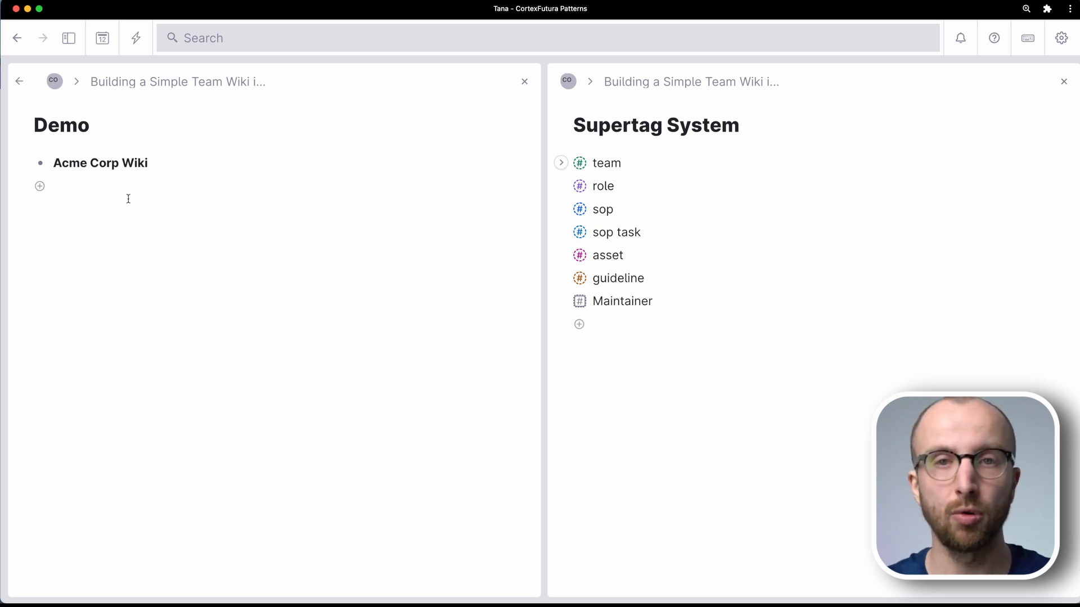
{"action": "type", "text": "?"}
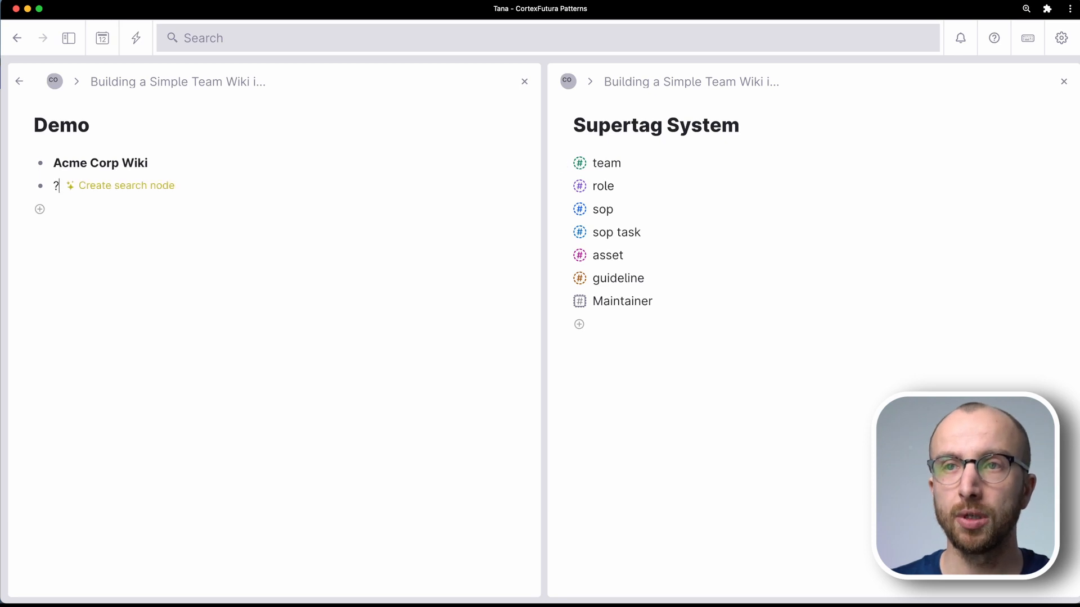
{"action": "left_click", "coordinate": [126, 186]}
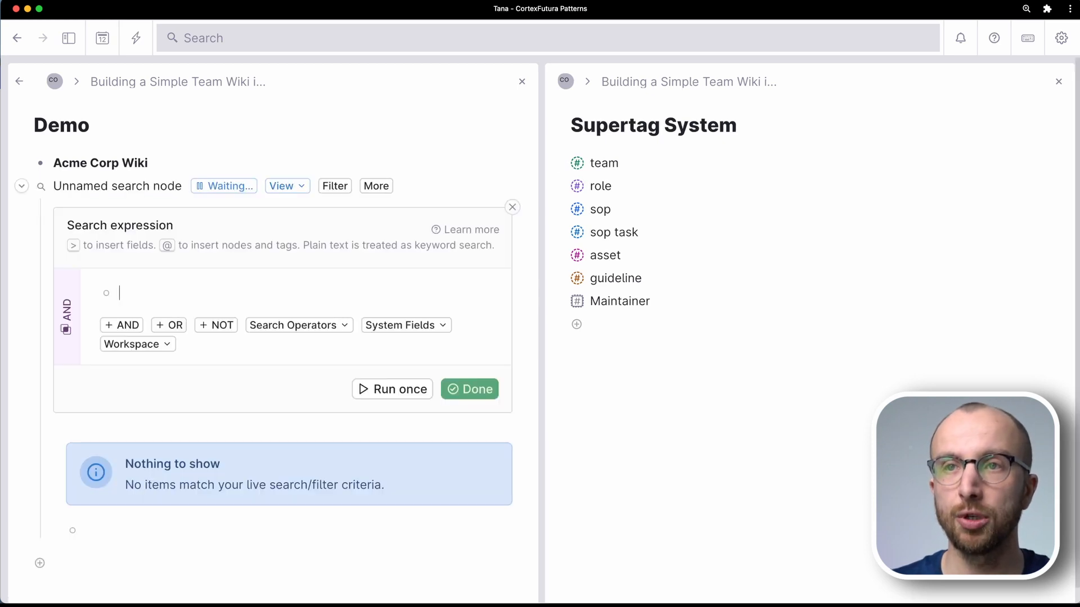
{"action": "type", "text": "Team"}
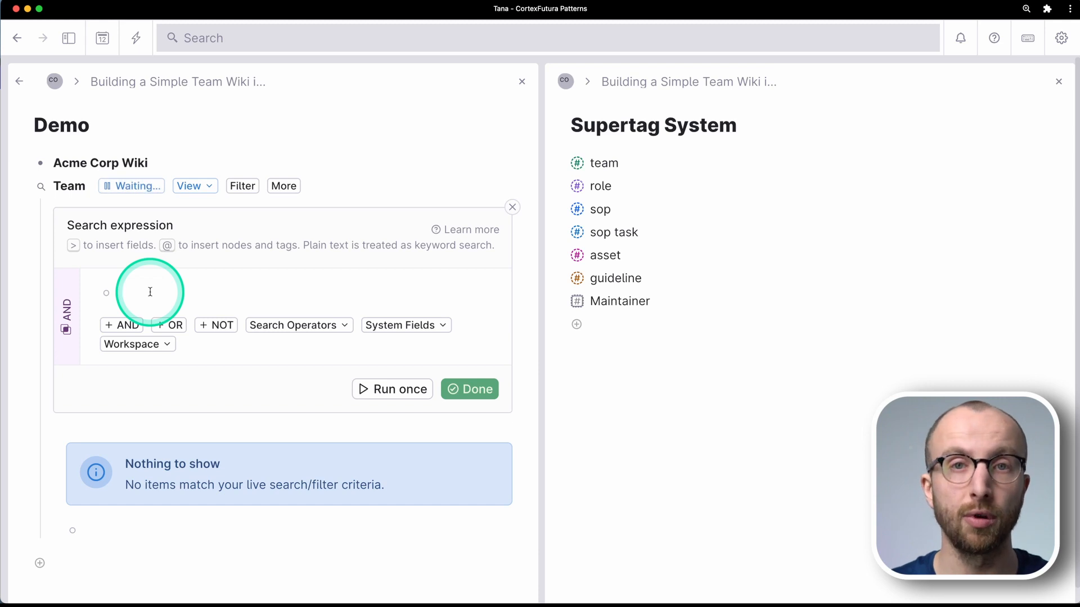
Step: Set the Team search expression to the #team supertag and confirm it with Done
{"action": "type", "text": "#team"}
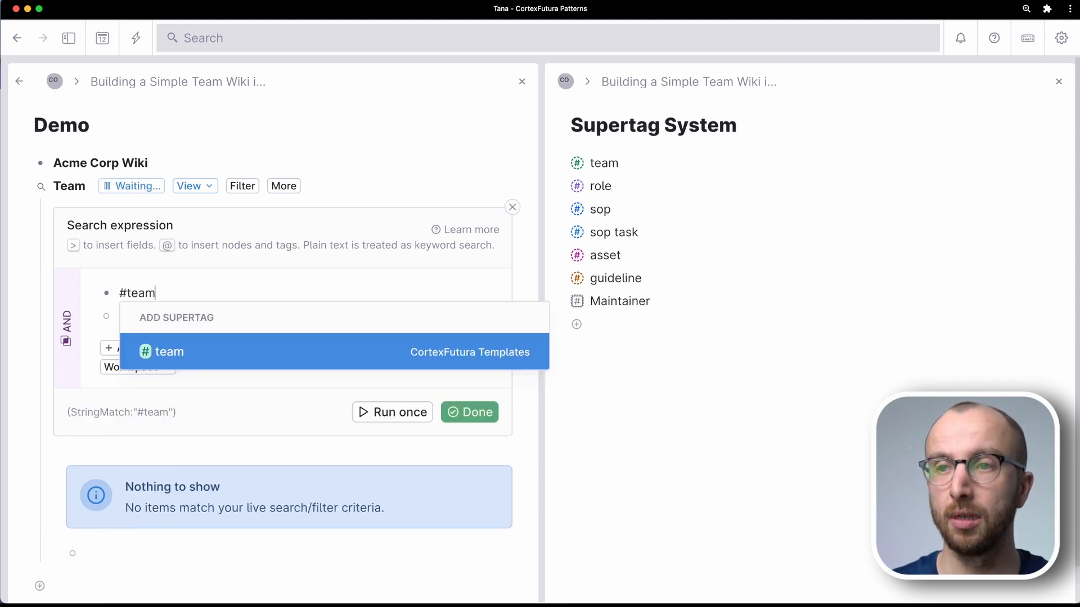
{"action": "left_click", "coordinate": [168, 351]}
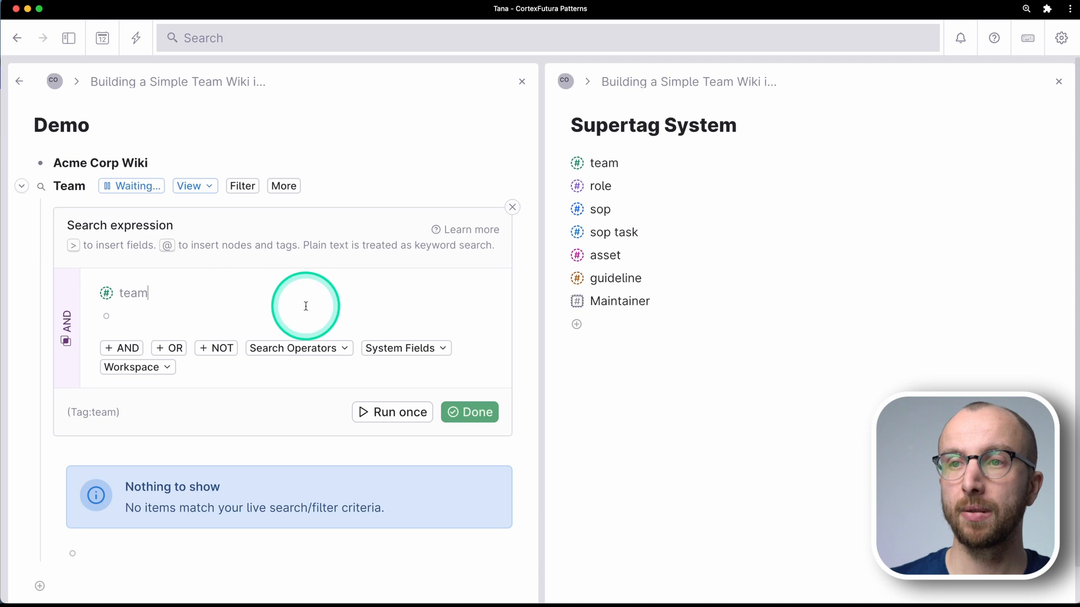
{"action": "left_click", "coordinate": [469, 412]}
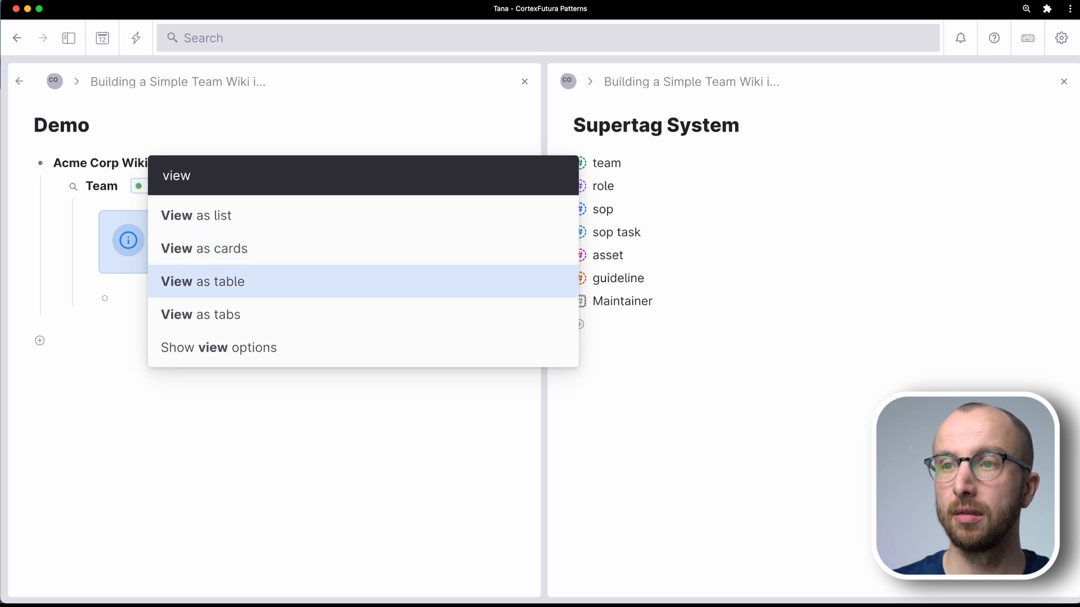
Step: View Acme Corp Wiki's children as tabs and save the layout for everyone
{"action": "left_click", "coordinate": [203, 282]}
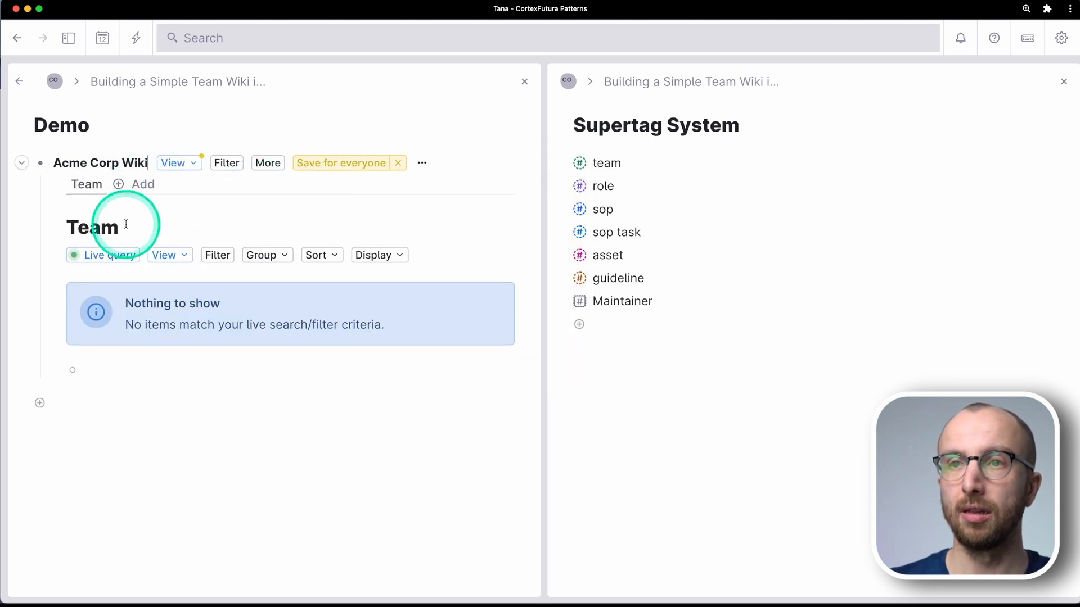
{"action": "left_click", "coordinate": [341, 163]}
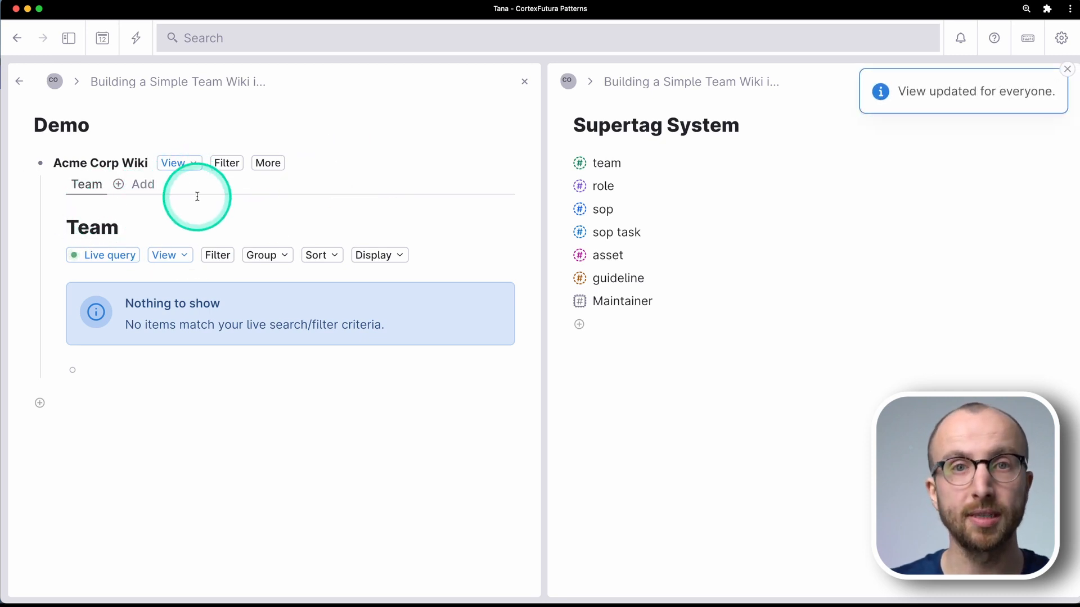
{"action": "mouse_move", "coordinate": [155, 373]}
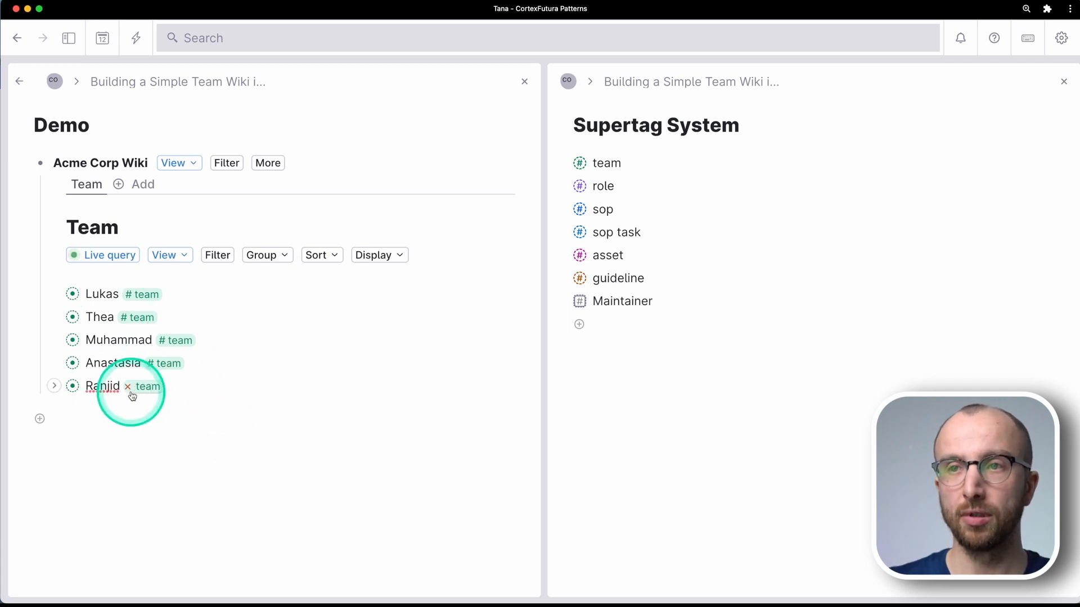
Step: Show the Team search as a table and start filling the Email Address column
{"action": "left_click", "coordinate": [170, 255]}
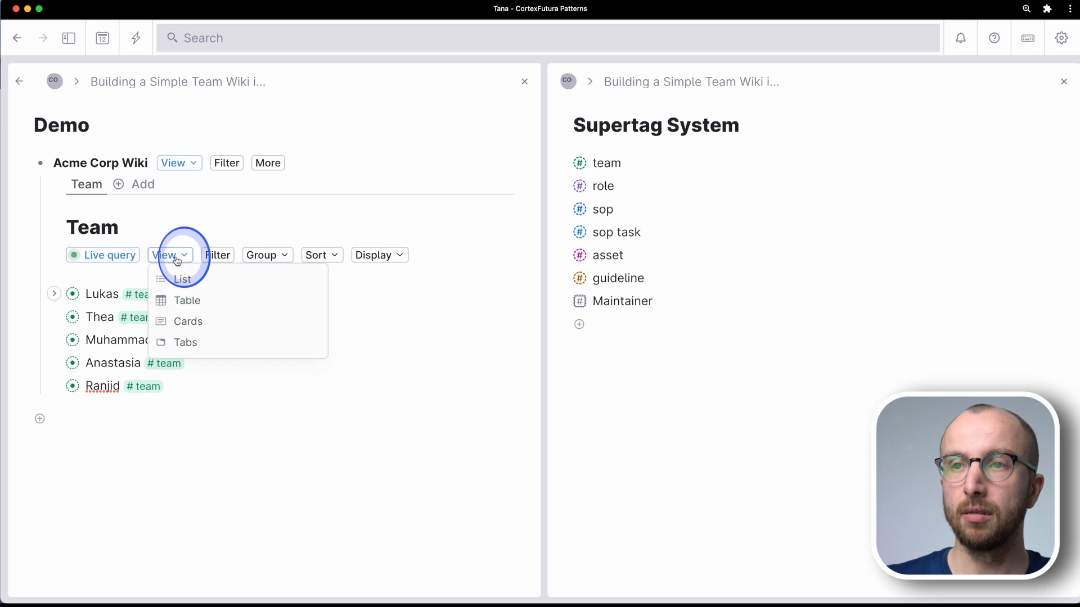
{"action": "left_click", "coordinate": [185, 300]}
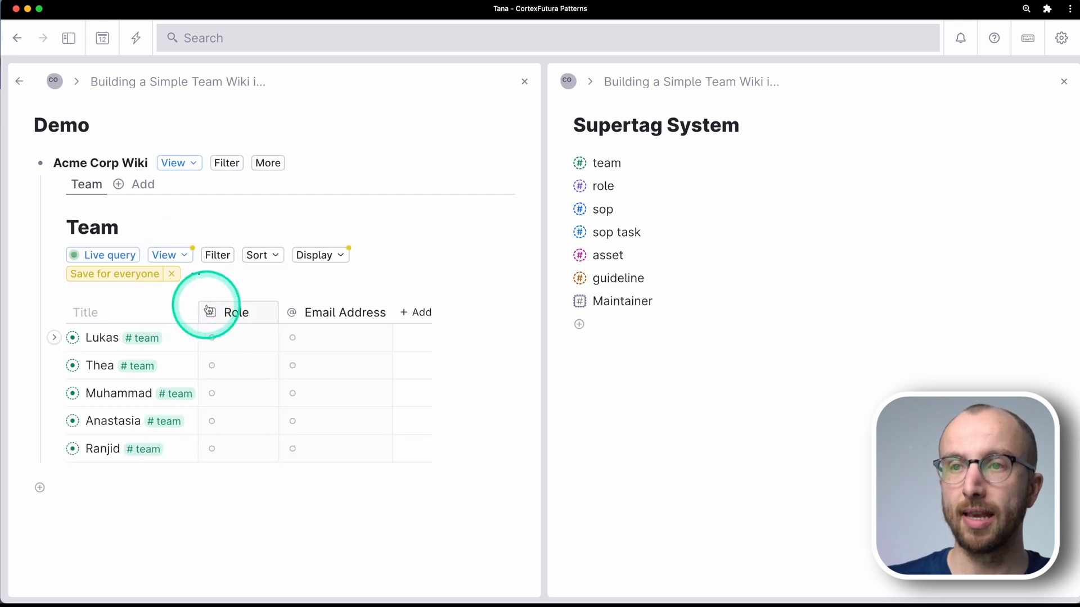
{"action": "left_click", "coordinate": [115, 273]}
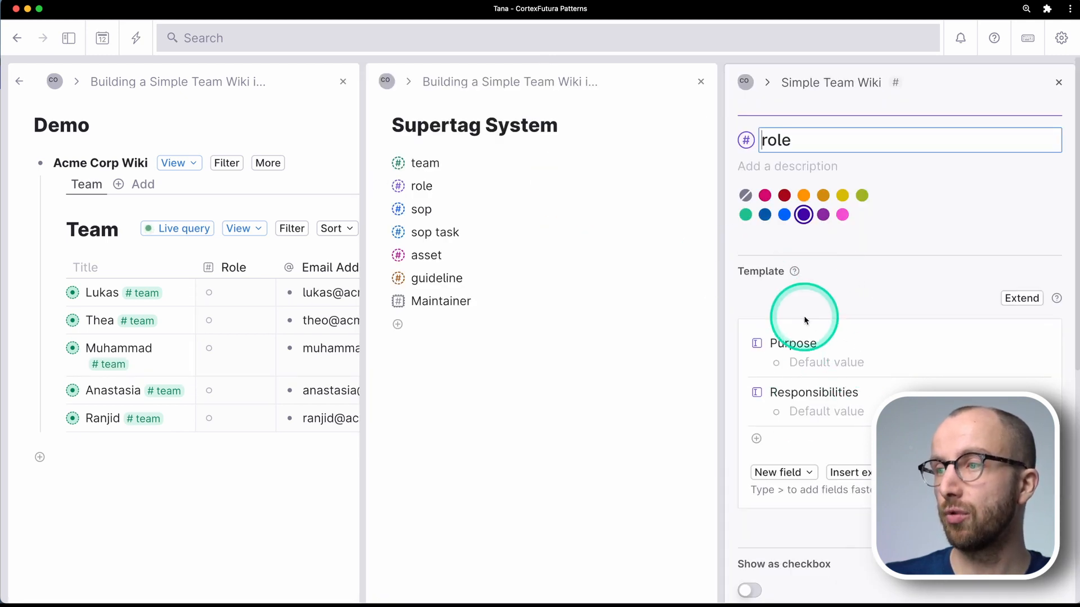
{"action": "mouse_move", "coordinate": [800, 403]}
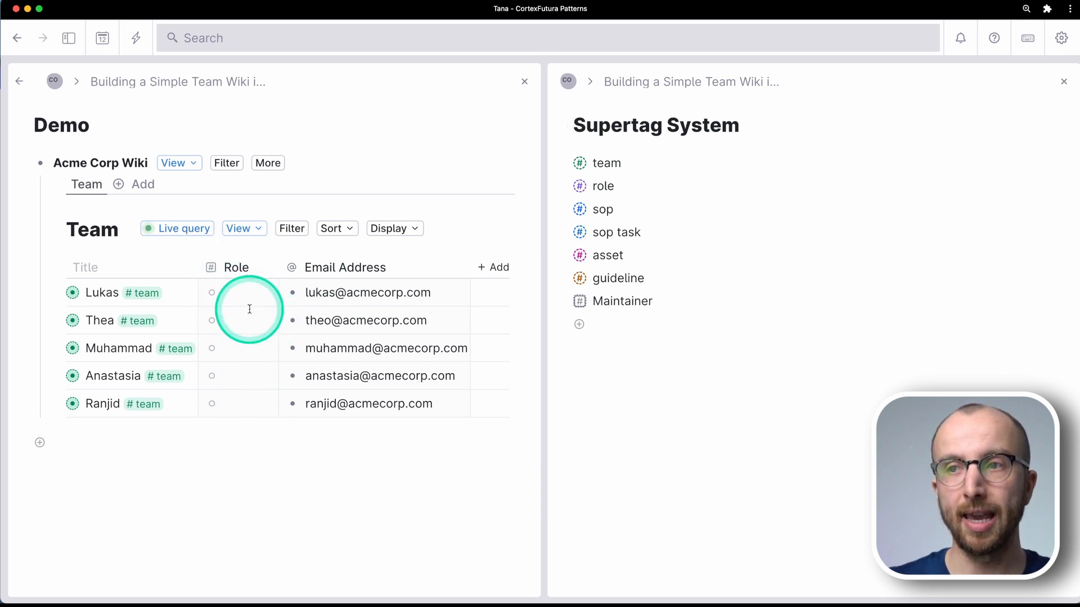
{"action": "mouse_move", "coordinate": [250, 407]}
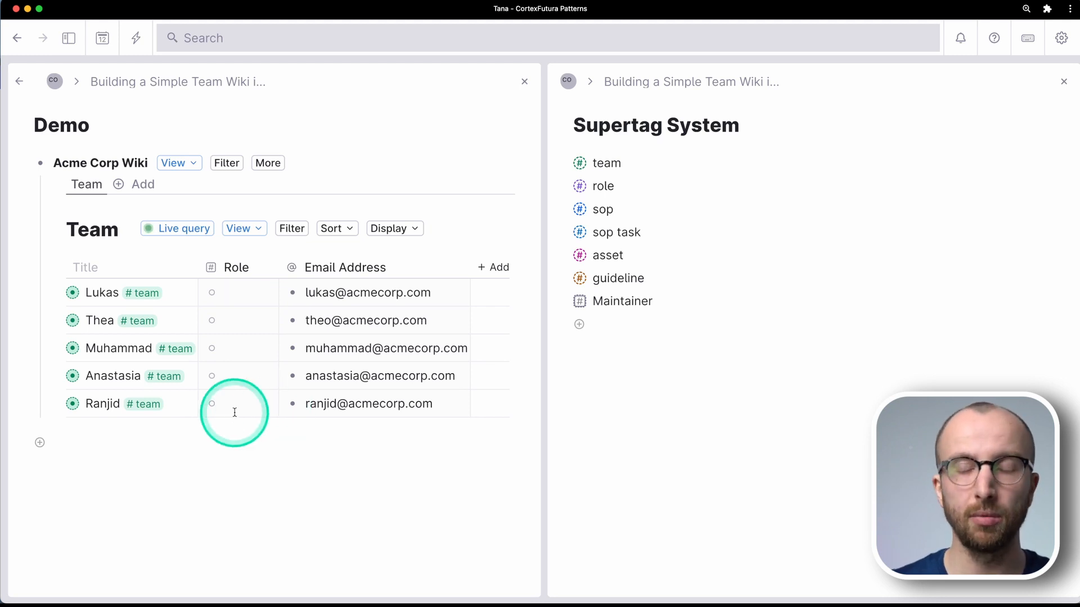
Step: Enter Head of IT in the Role column and tag it as a role
{"action": "type", "text": "Head of It"}
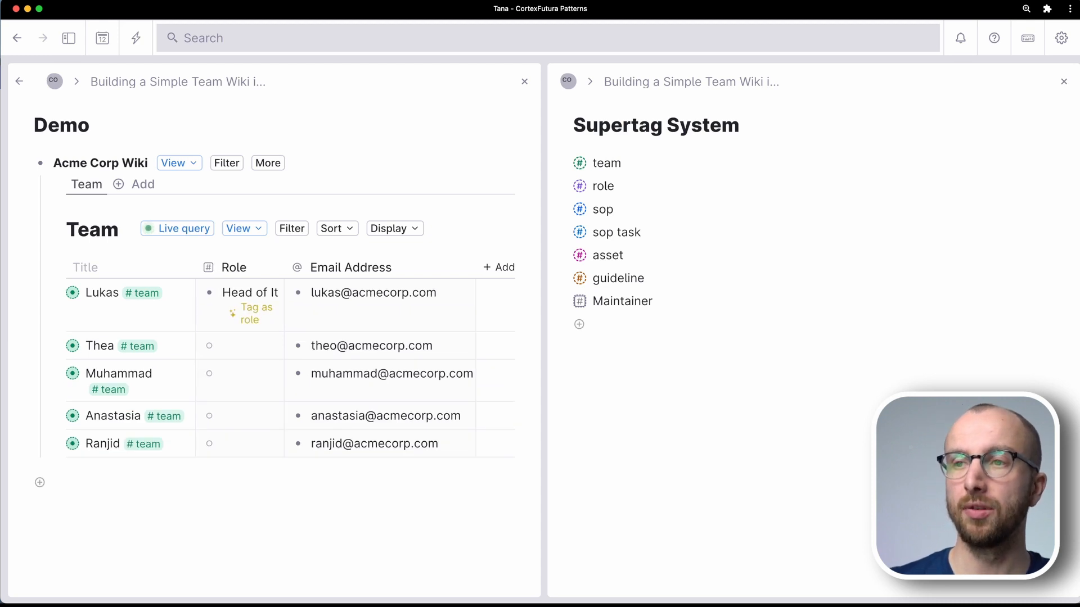
{"action": "left_click", "coordinate": [245, 306]}
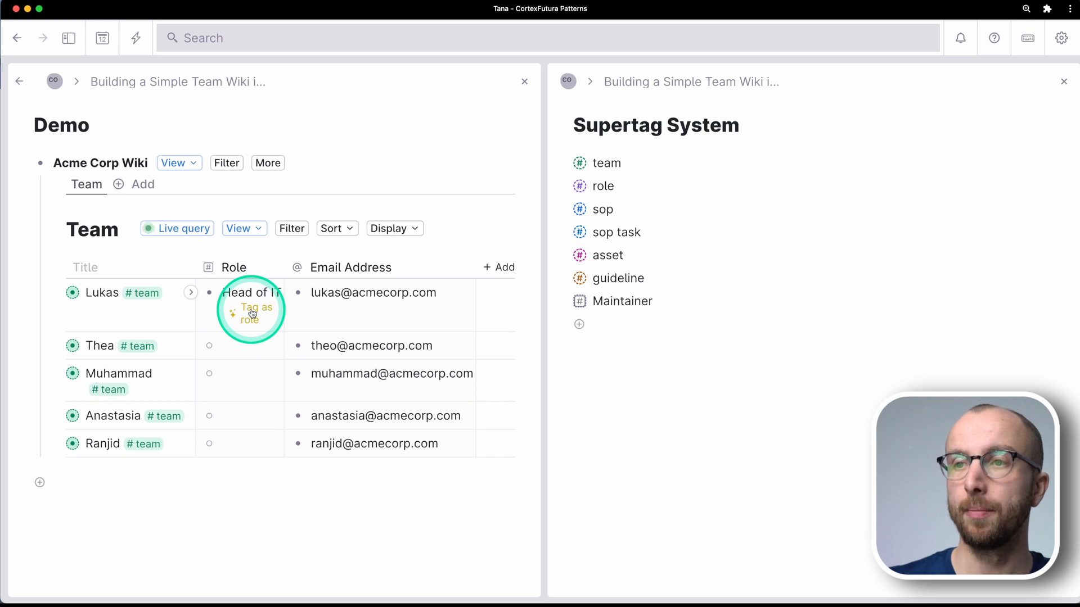
{"action": "left_click", "coordinate": [255, 311]}
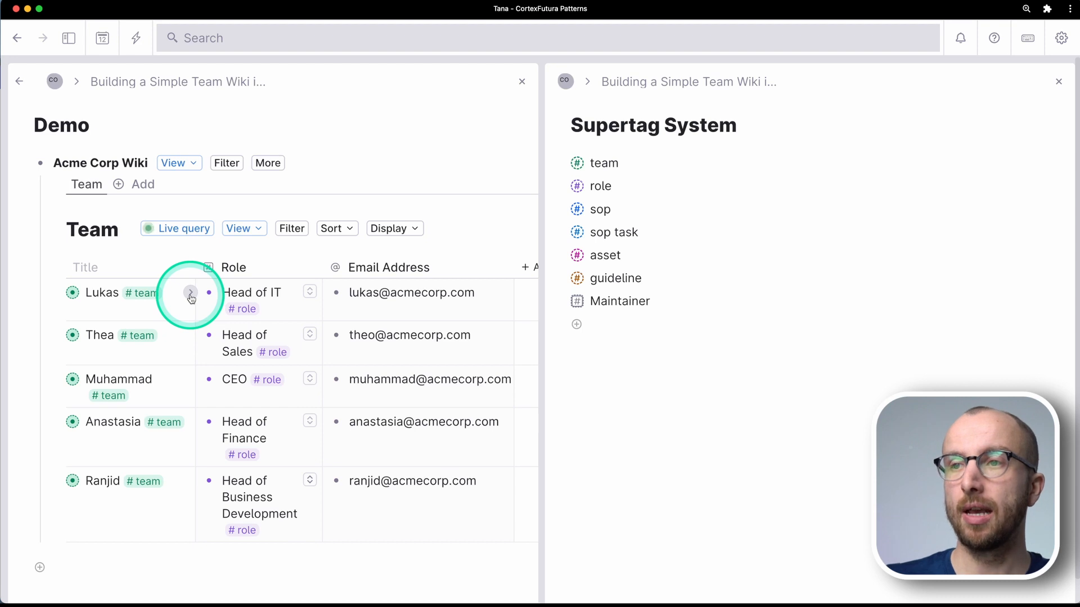
Step: Fill the Head of IT role's Purpose: make sure IT is running and people can work
{"action": "left_click", "coordinate": [191, 292]}
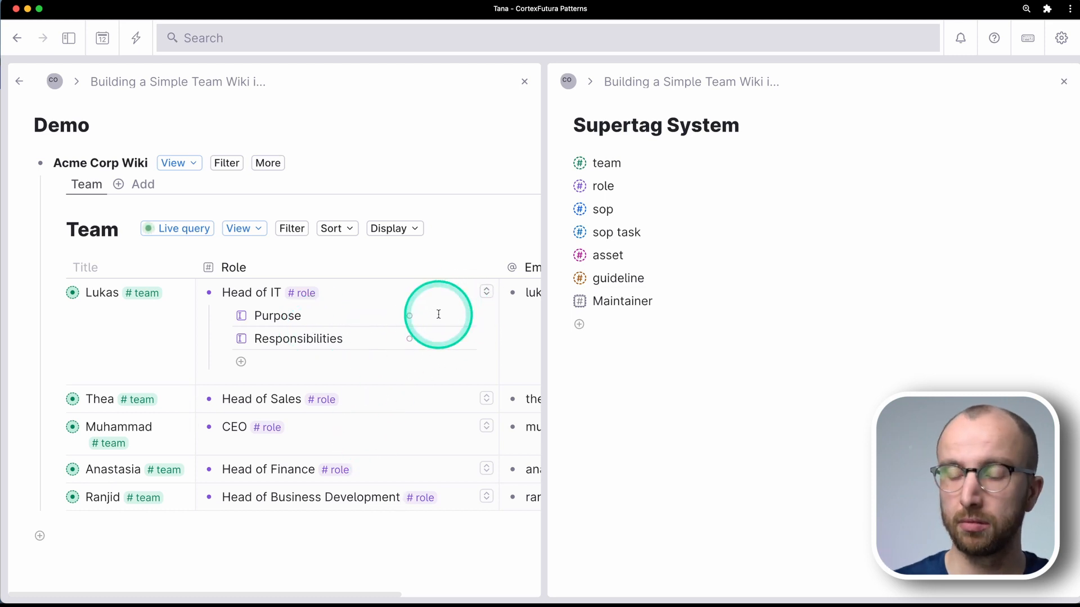
{"action": "type", "text": "Make sure the IT is running and people can work"}
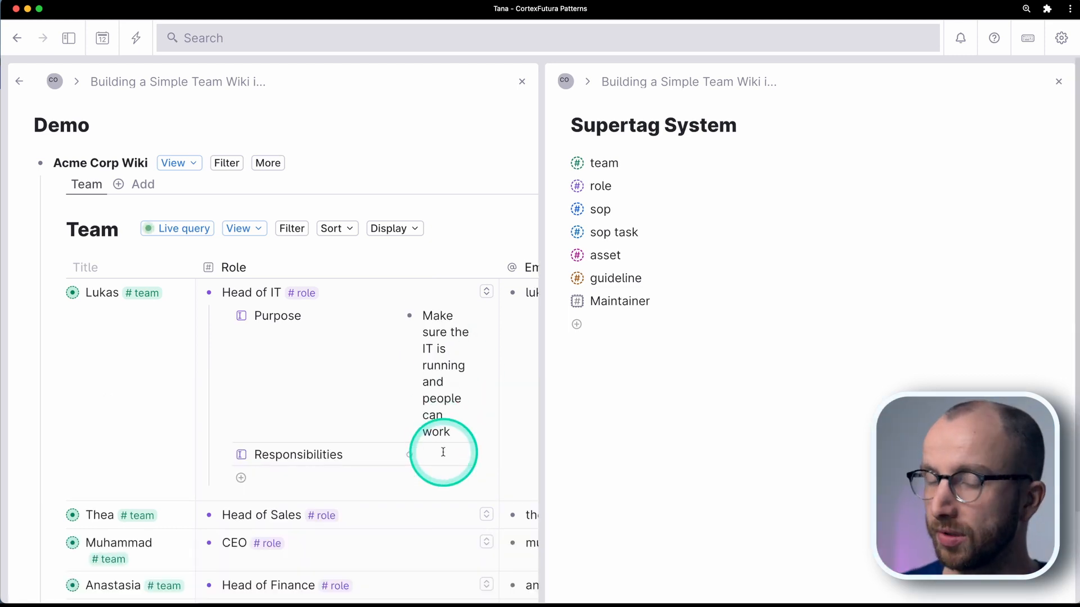
{"action": "type", "text": "Dep"}
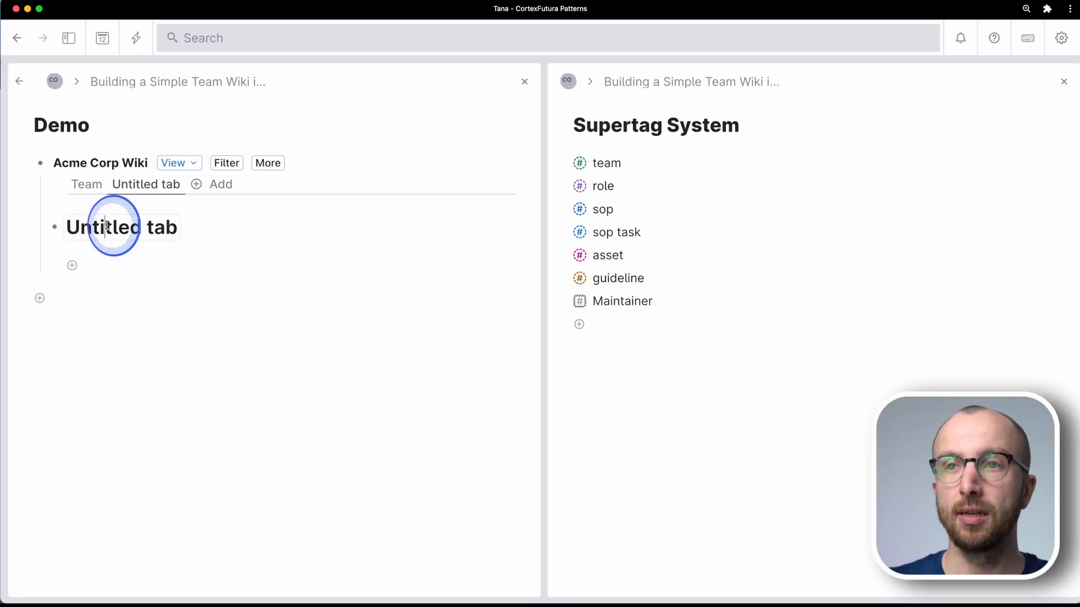
Step: Name the new second tab's heading node SOPs
{"action": "type", "text": "Sop"}
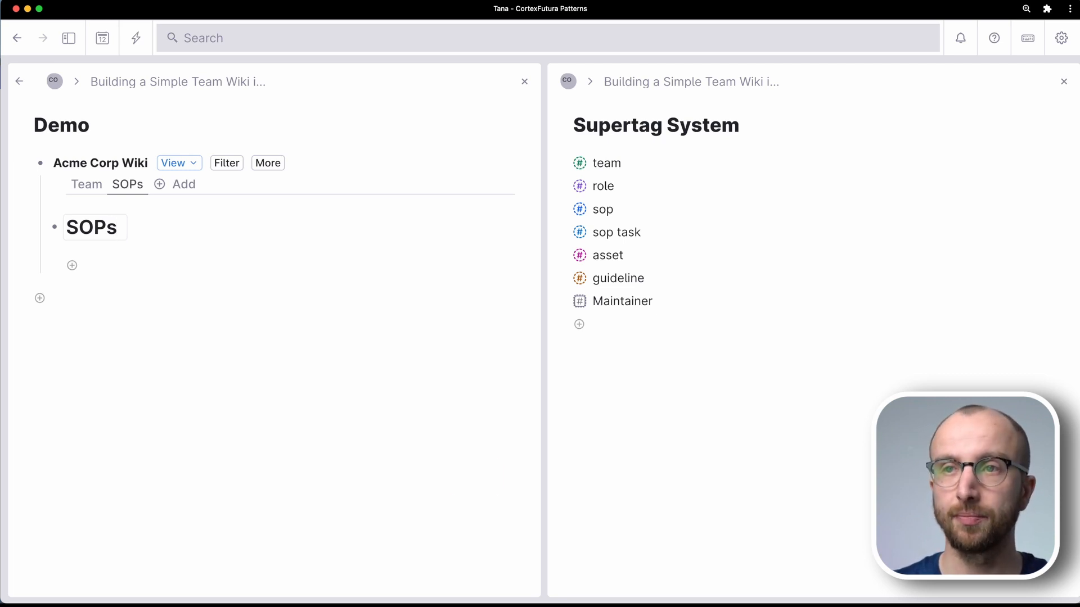
Step: Convert the SOPs node into a search node via the Cmd+K command list
{"action": "key", "text": "cmd+k"}
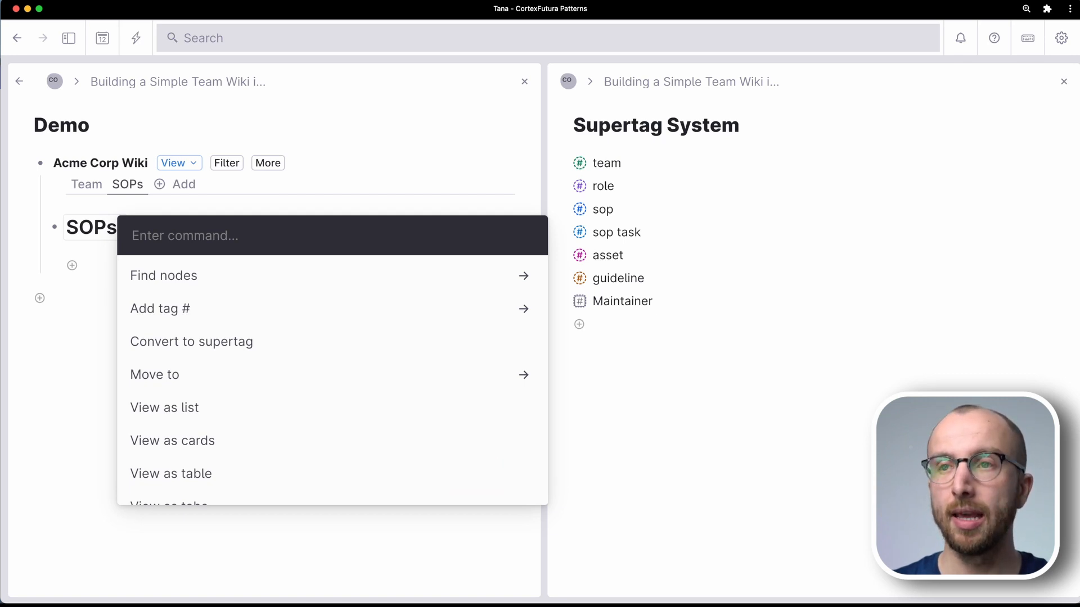
{"action": "type", "text": "sear"}
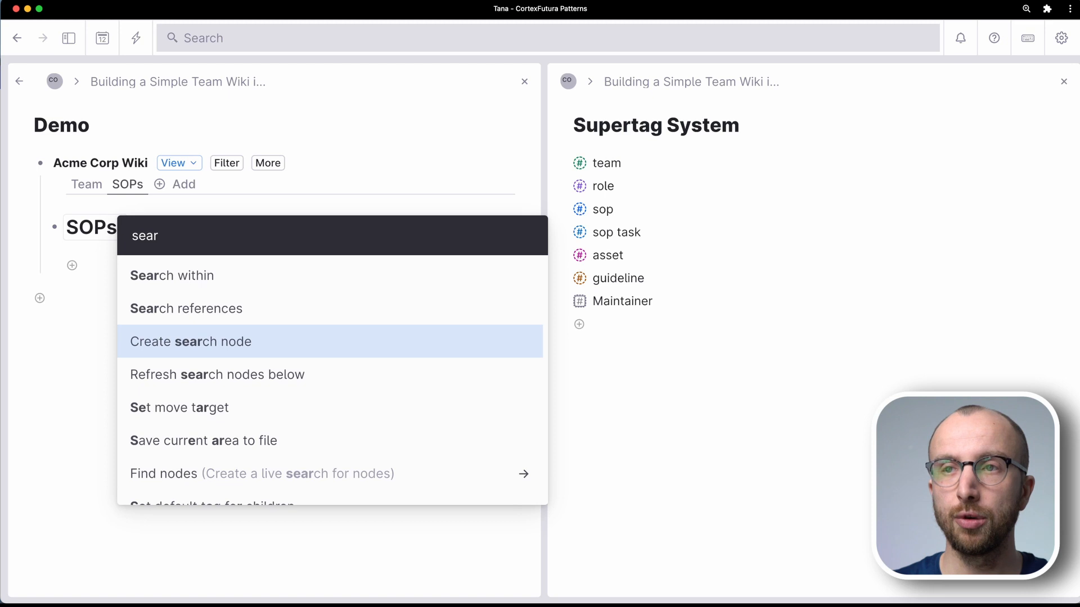
{"action": "left_click", "coordinate": [192, 341]}
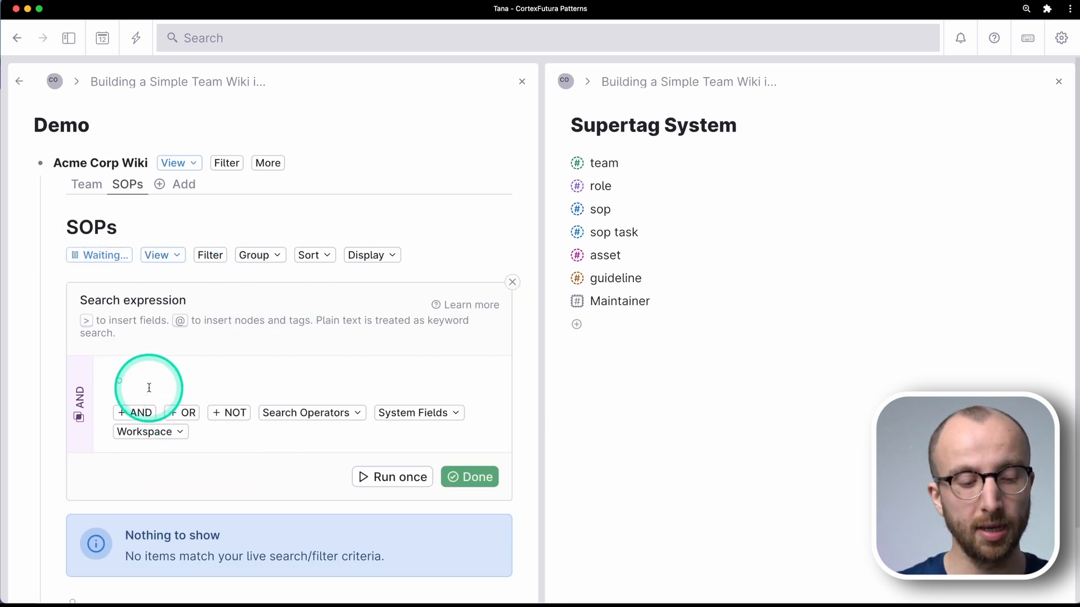
Step: Set the search to the #sop supertag and finish it to list the five SOPs
{"action": "type", "text": "#sop"}
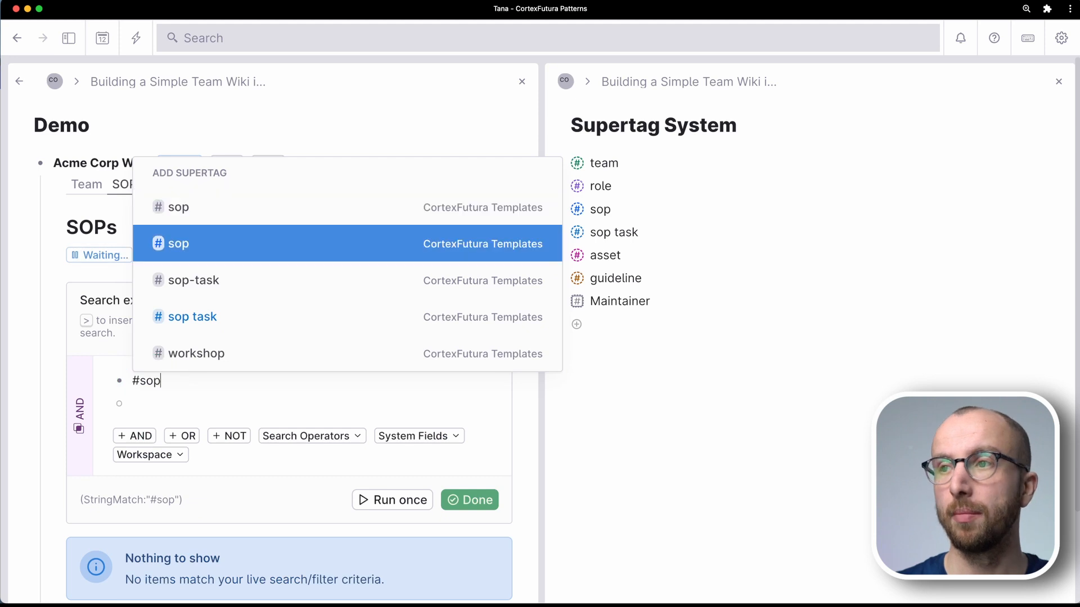
{"action": "left_click", "coordinate": [179, 243]}
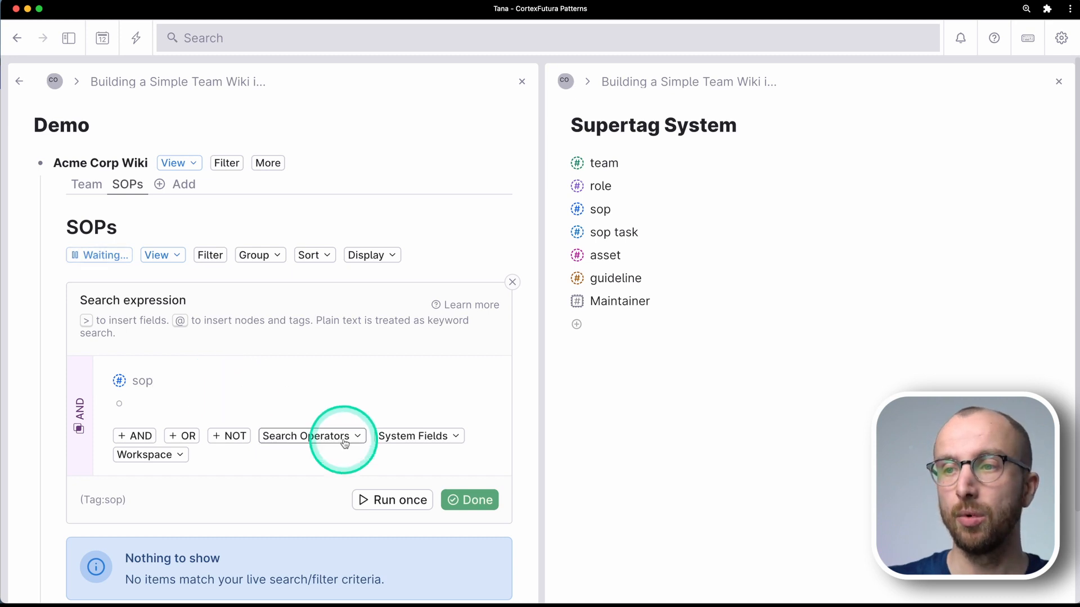
{"action": "left_click", "coordinate": [469, 499]}
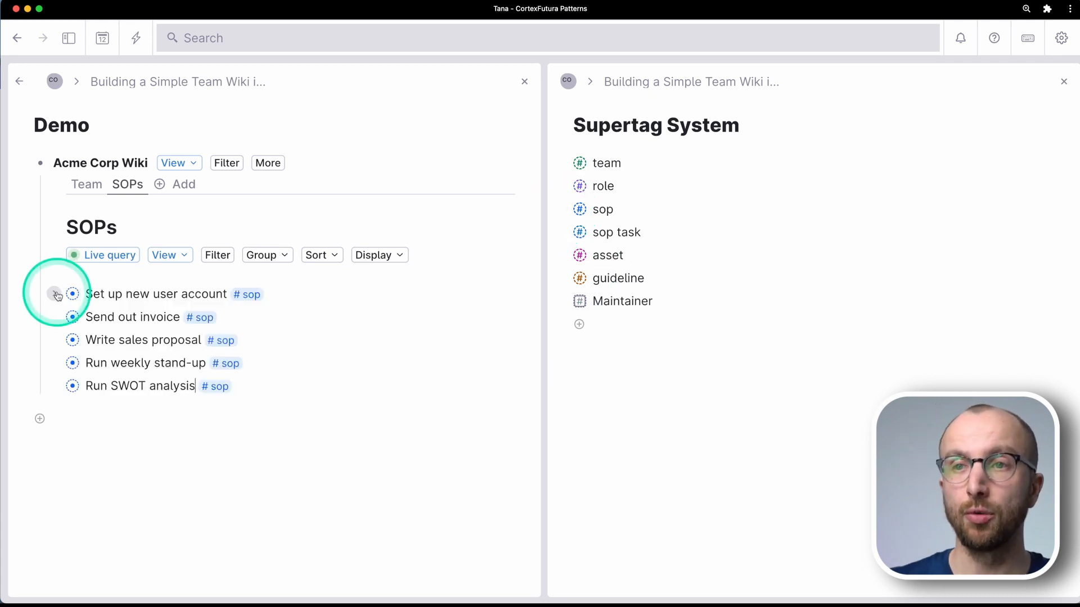
Step: Set a Maintainer for Set up new user account, checking member names on the Team tab
{"action": "left_click", "coordinate": [54, 293]}
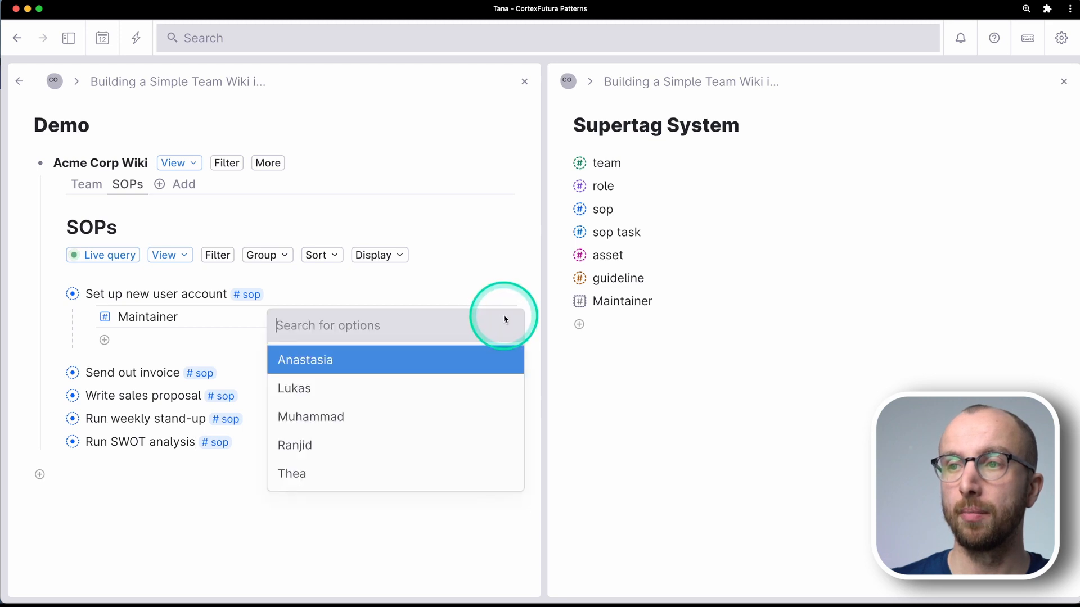
{"action": "mouse_move", "coordinate": [374, 394]}
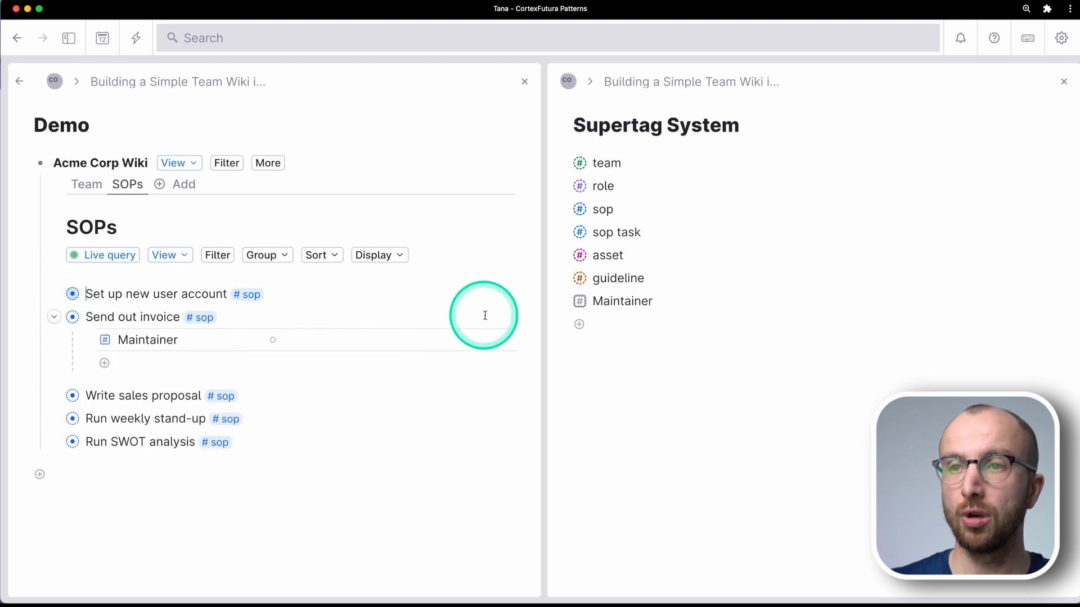
{"action": "left_click", "coordinate": [273, 340]}
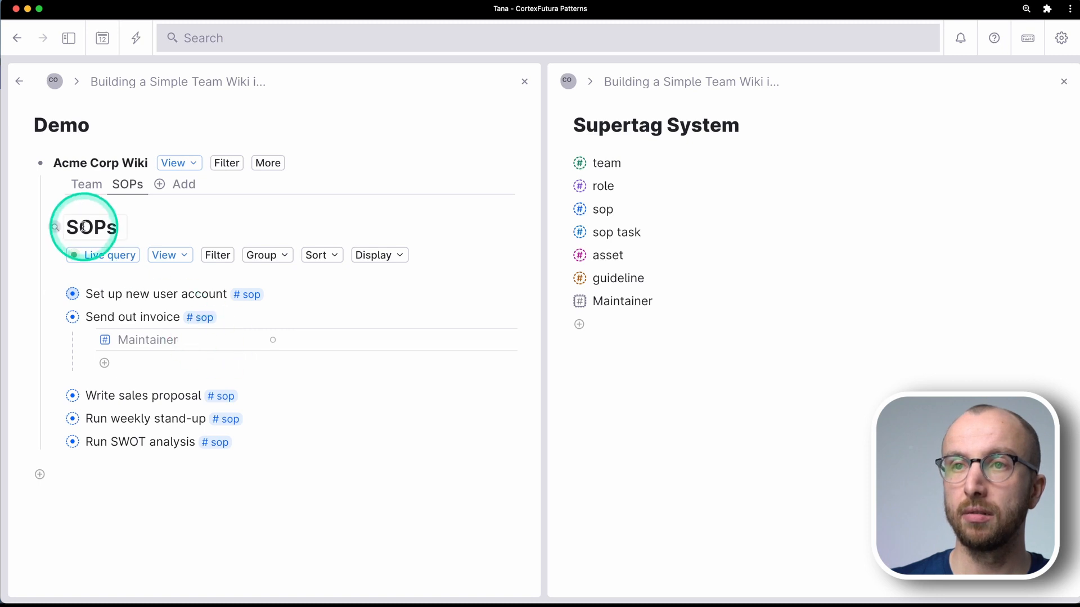
{"action": "left_click", "coordinate": [86, 183]}
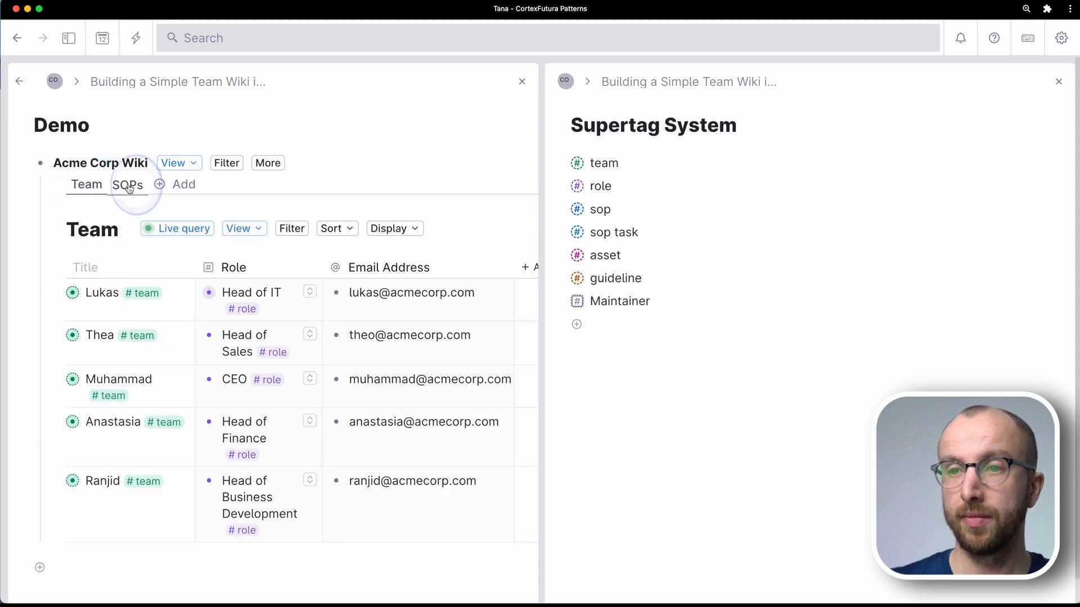
{"action": "left_click", "coordinate": [127, 183]}
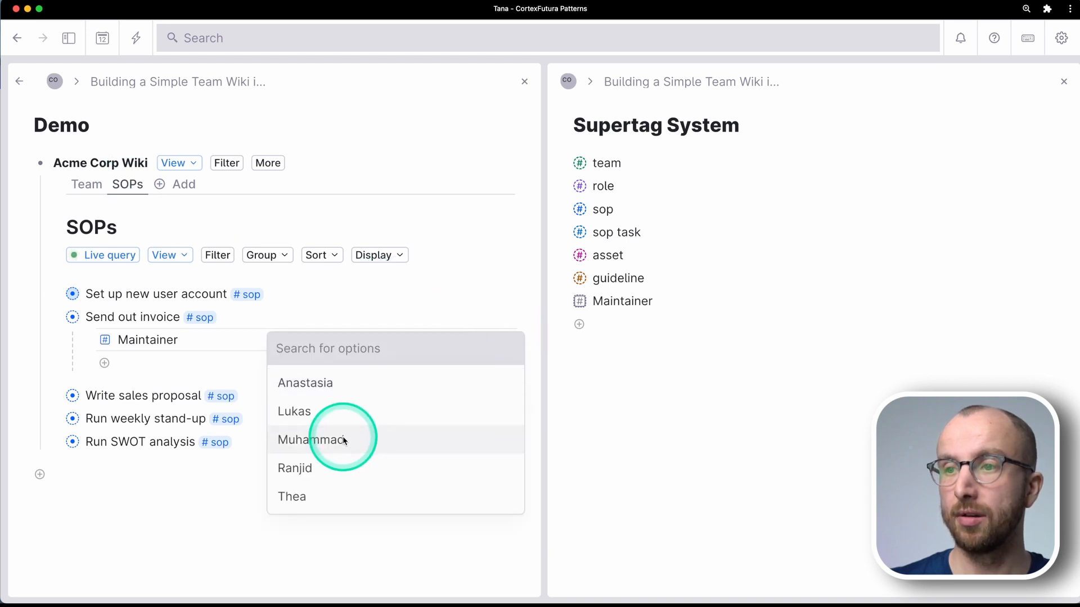
Step: Make Muhammad, Thea and Ranjid maintainers of Send out invoice, Write sales proposal and Run SWOT analysis
{"action": "left_click", "coordinate": [304, 382]}
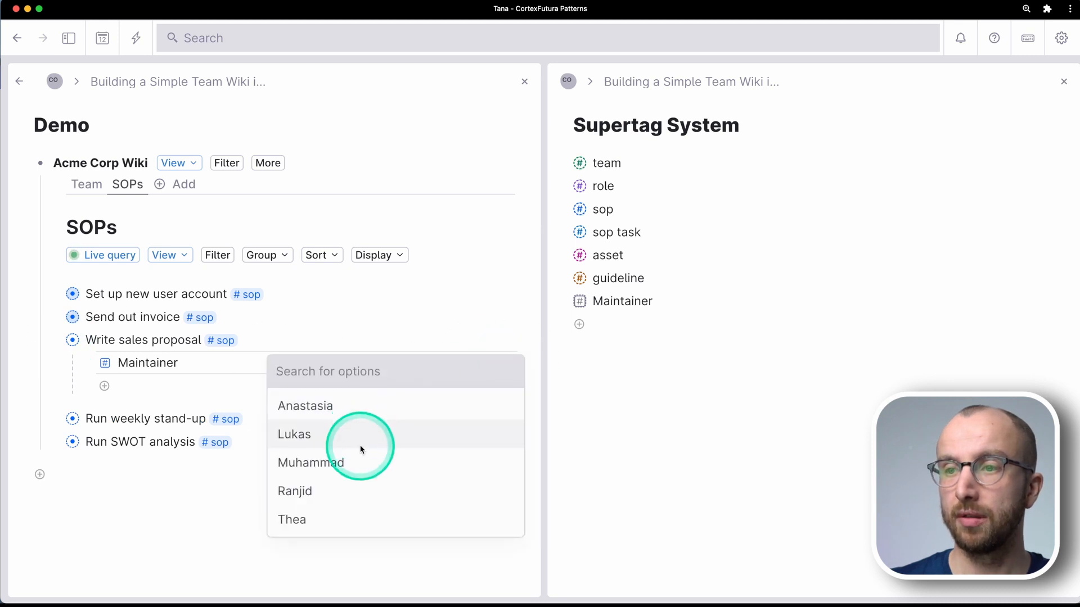
{"action": "left_click", "coordinate": [292, 520]}
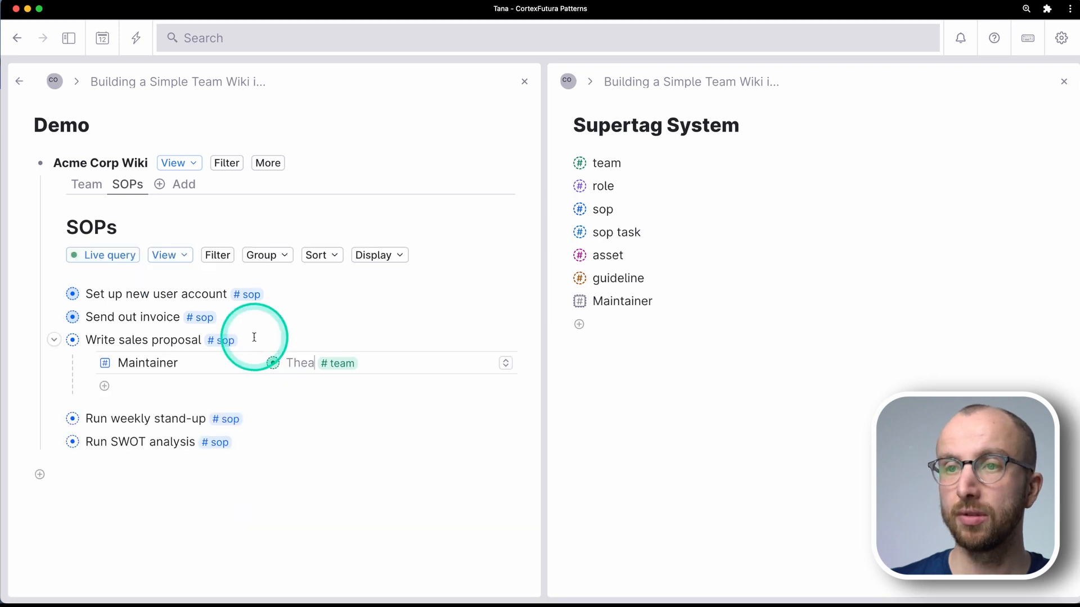
{"action": "left_click", "coordinate": [54, 340]}
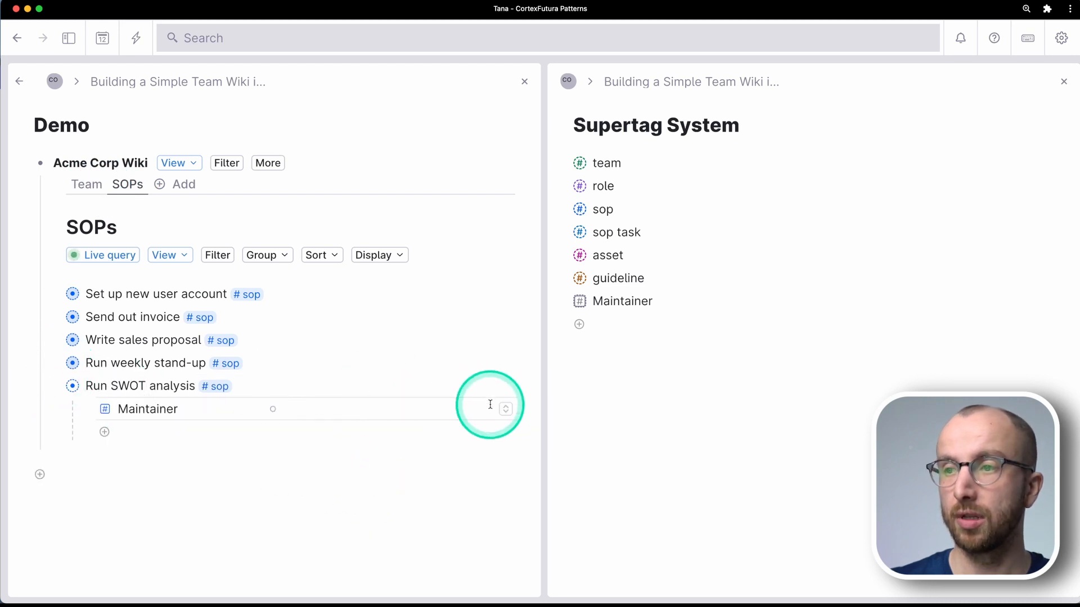
{"action": "left_click", "coordinate": [505, 408]}
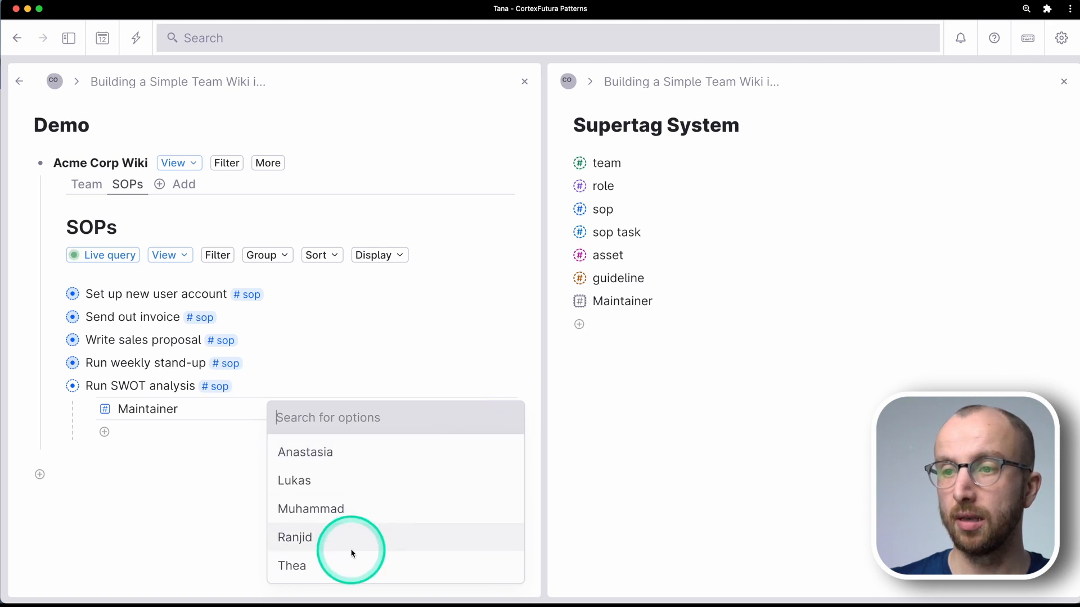
{"action": "left_click", "coordinate": [295, 537]}
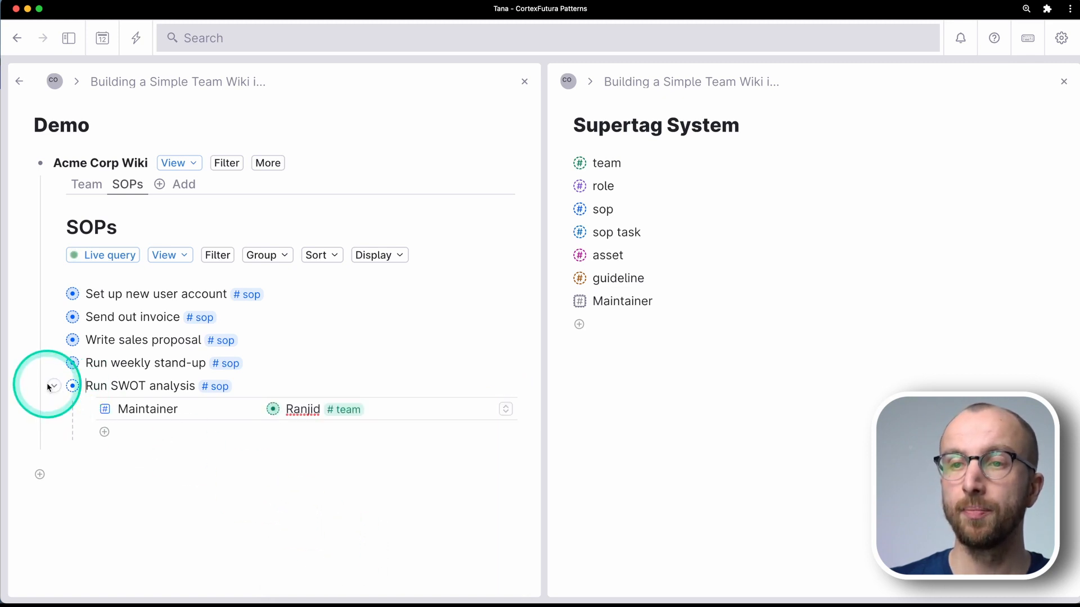
{"action": "left_click", "coordinate": [53, 386]}
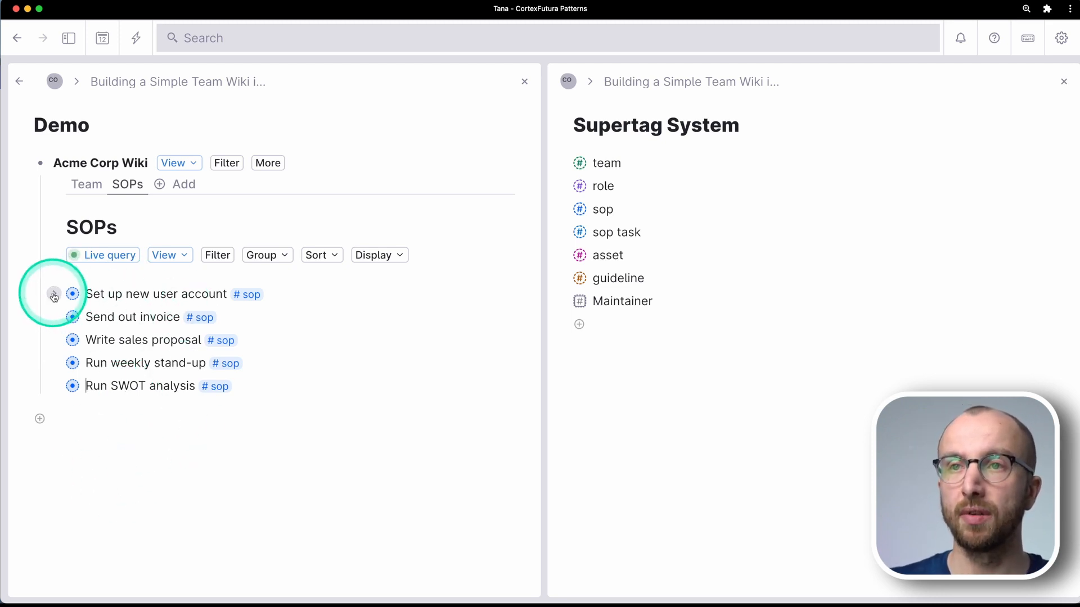
{"action": "left_click", "coordinate": [72, 294]}
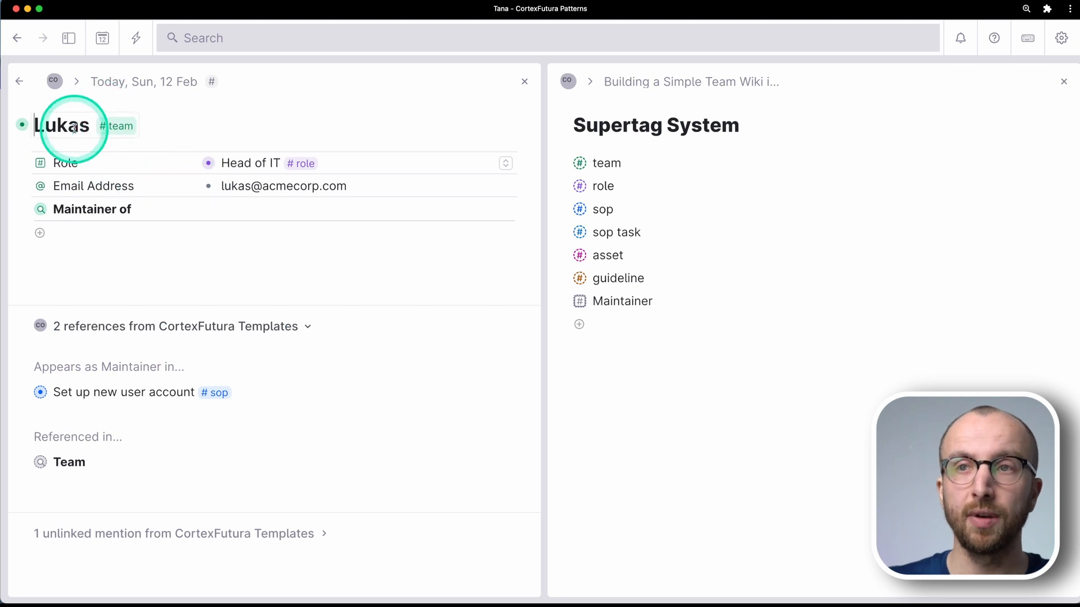
{"action": "left_click", "coordinate": [91, 210]}
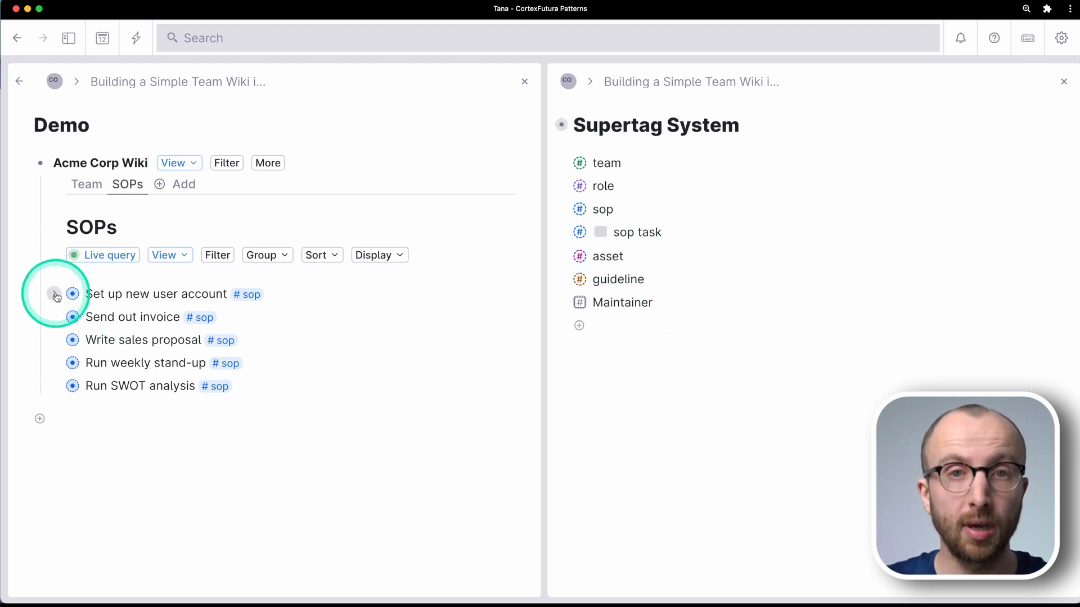
Step: Configure sop tasks as checkboxes titled ${name} (${sys:owner}), as seen under Set up new user account
{"action": "left_click", "coordinate": [56, 294]}
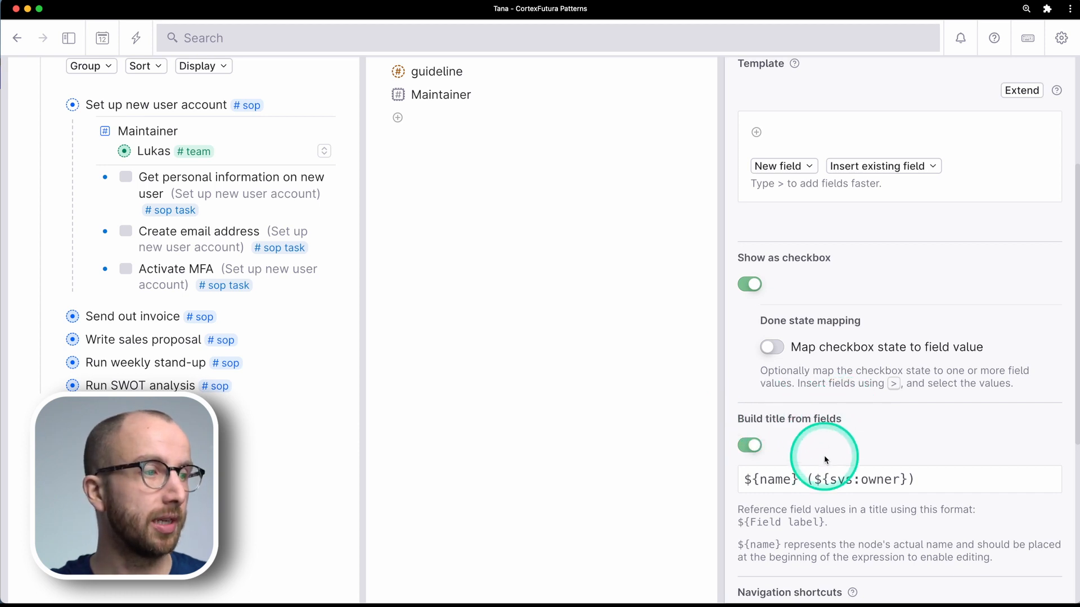
{"action": "double_click", "coordinate": [772, 479]}
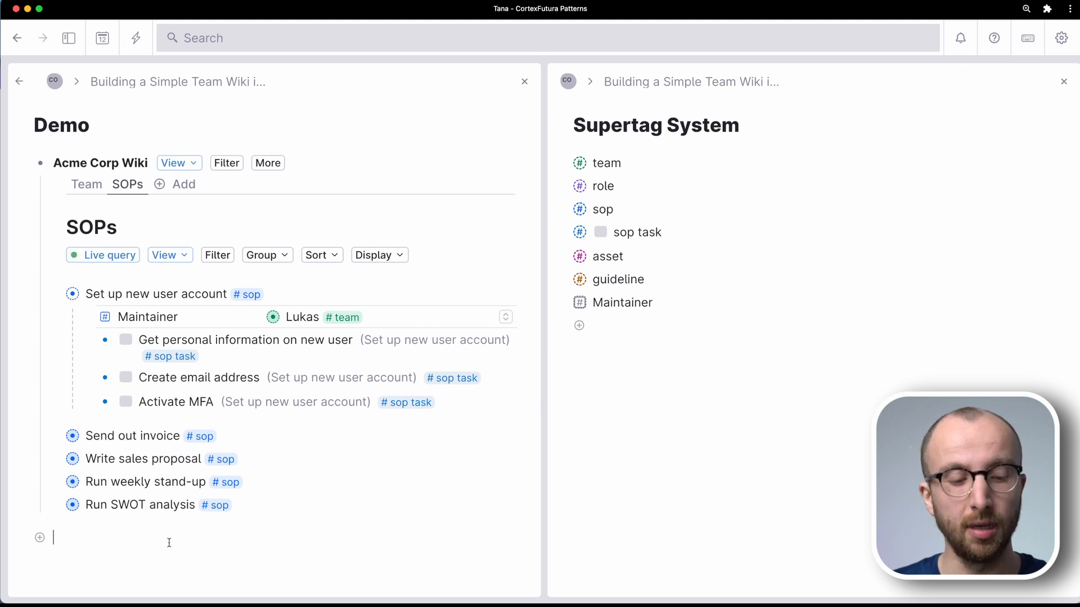
Step: Reference Set up new user account, clone it via the command list, and rename the copy 'Set up account for James'
{"action": "type", "text": "@set"}
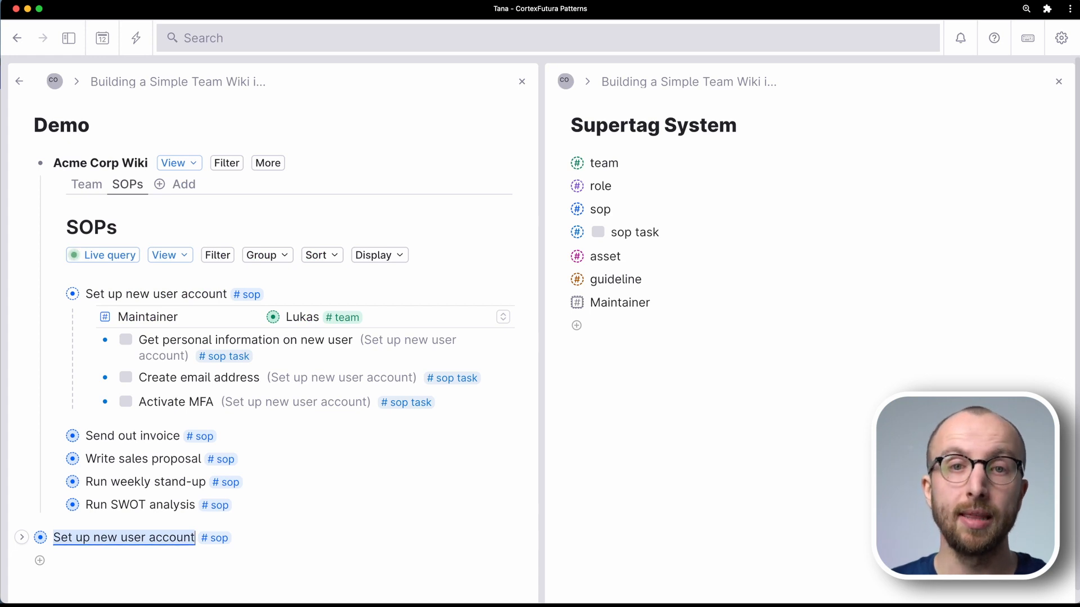
{"action": "key", "text": "cmd+k"}
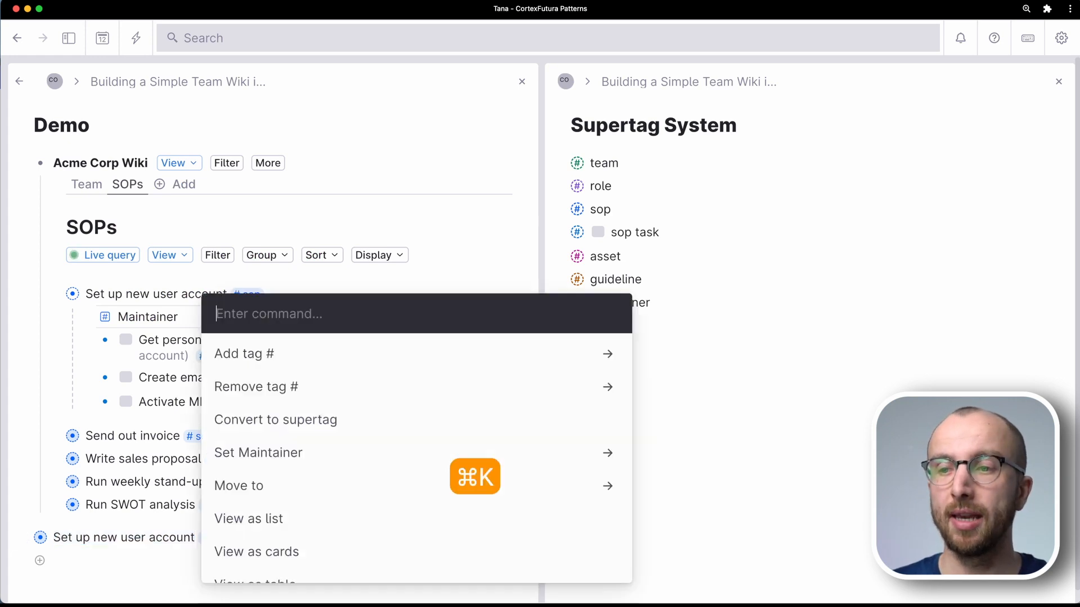
{"action": "type", "text": "cl"}
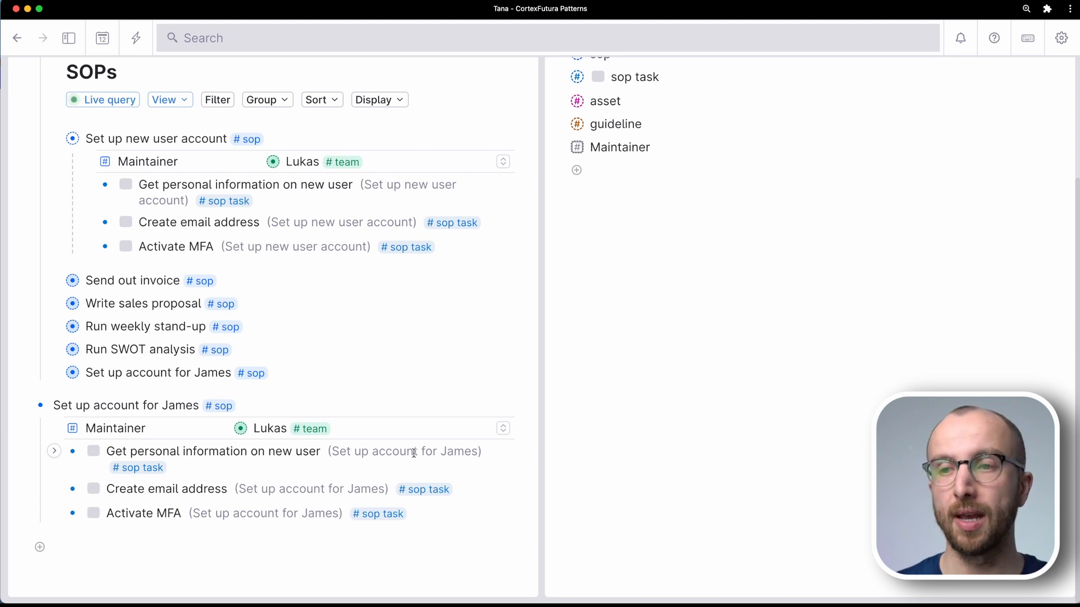
{"action": "left_click", "coordinate": [21, 407]}
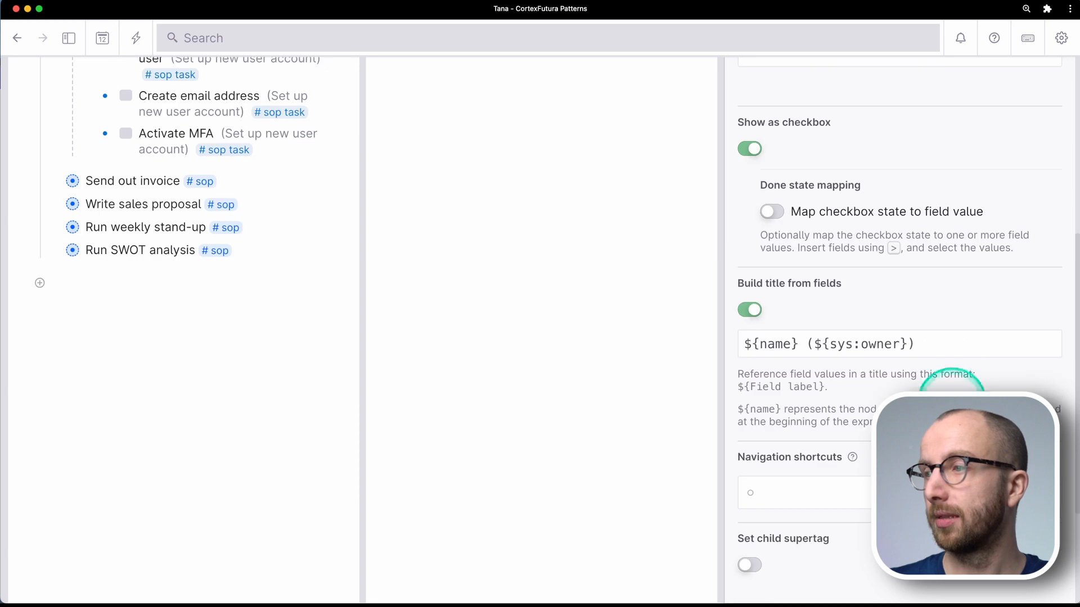
Step: Append ${sys:doneTime} to the sop task title format, then return to the Demo wiki page
{"action": "left_click", "coordinate": [922, 344]}
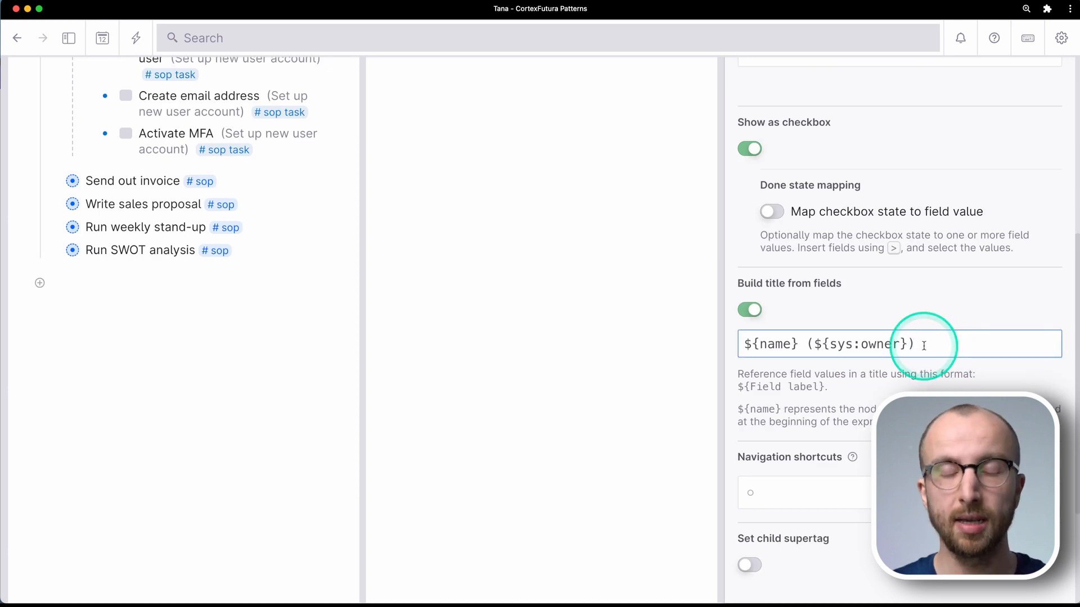
{"action": "type", "text": "${"}
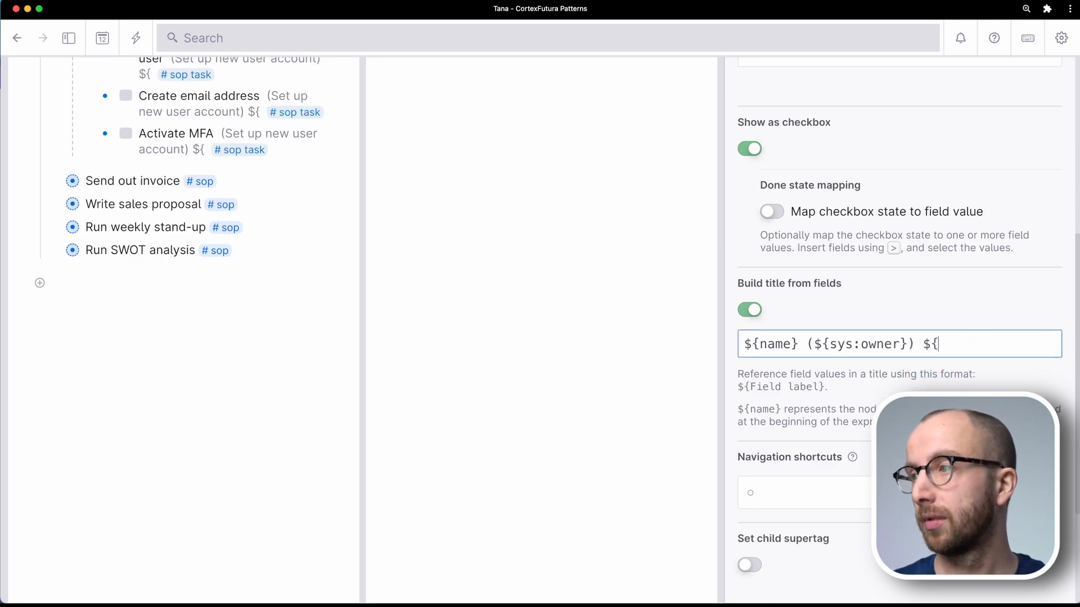
{"action": "type", "text": "sys:"}
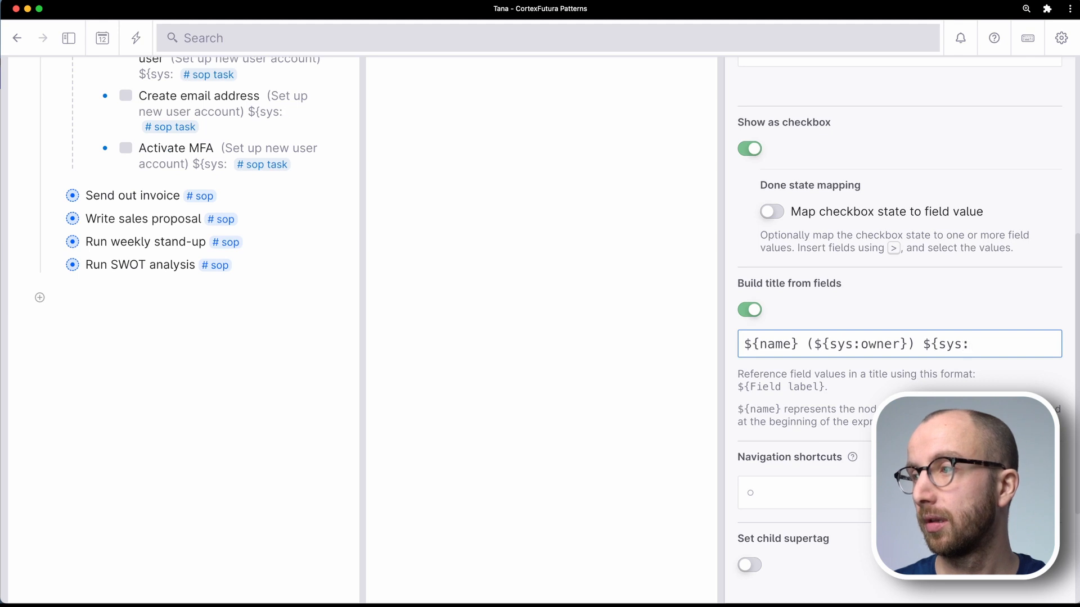
{"action": "type", "text": "doneTime}"}
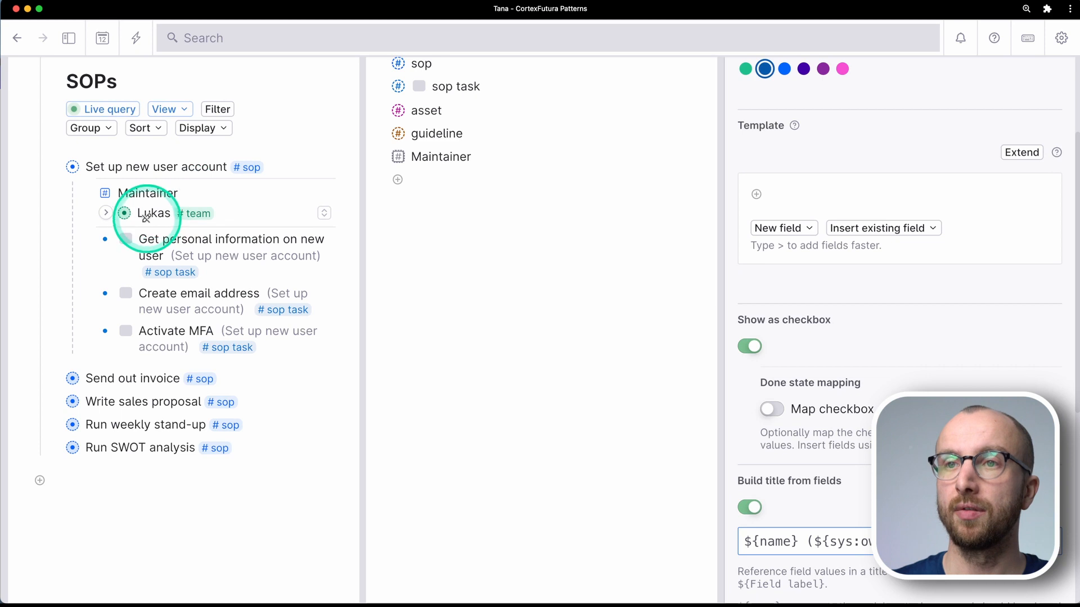
{"action": "left_click", "coordinate": [125, 238]}
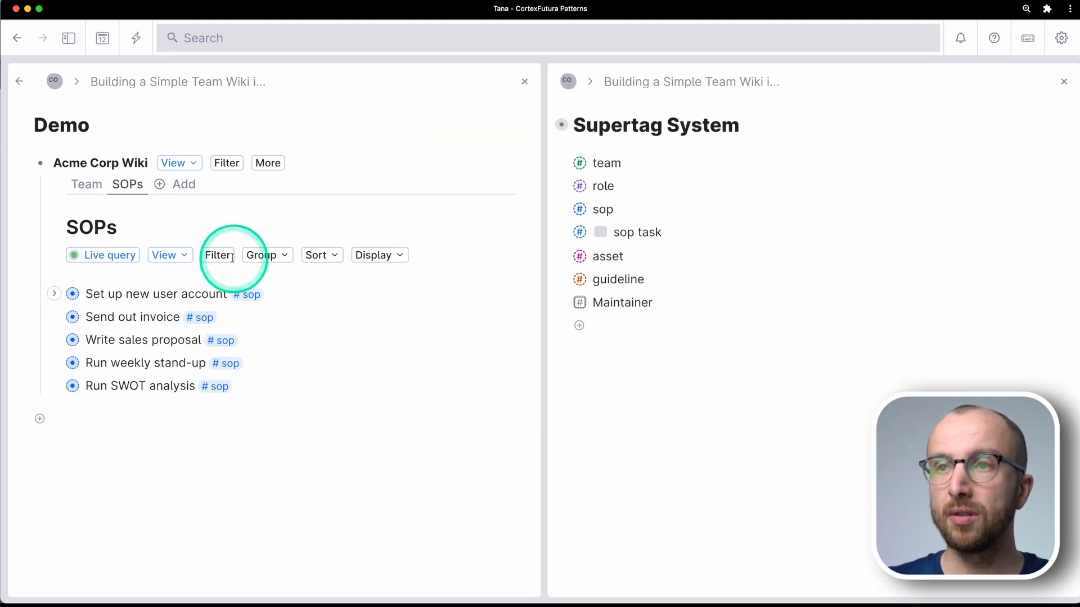
Step: Add a tab named Asset and make it a search node querying the #asset supertag
{"action": "left_click", "coordinate": [159, 184]}
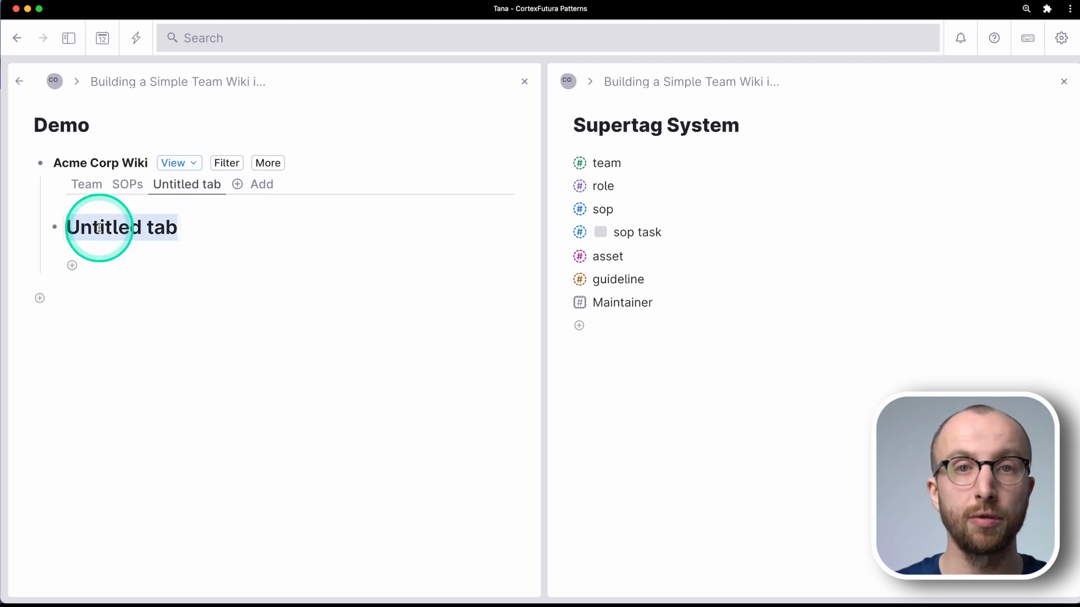
{"action": "type", "text": "Asset"}
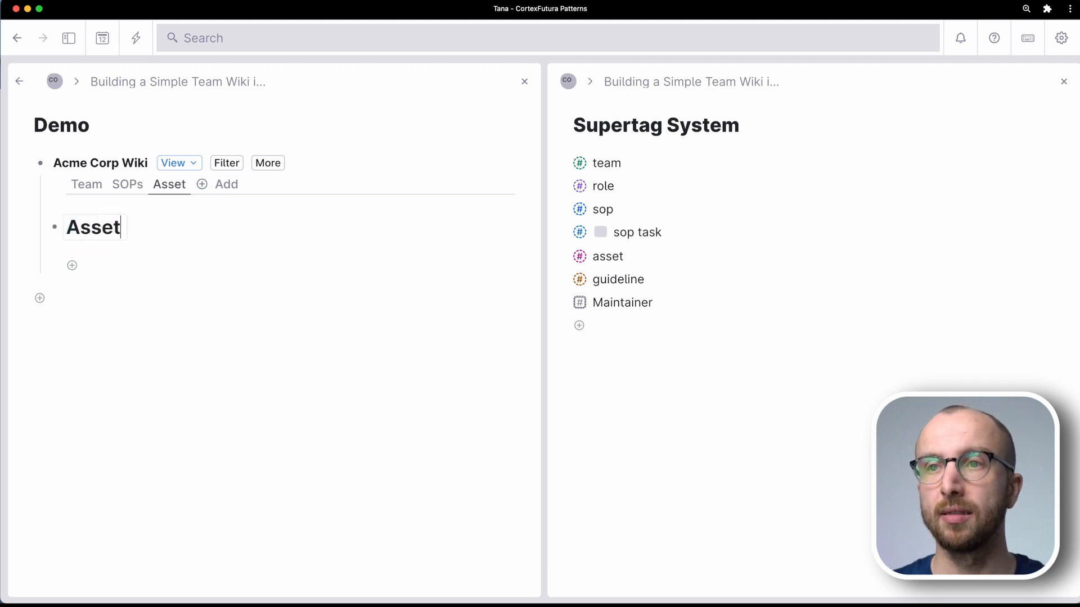
{"action": "key", "text": "cmd+k"}
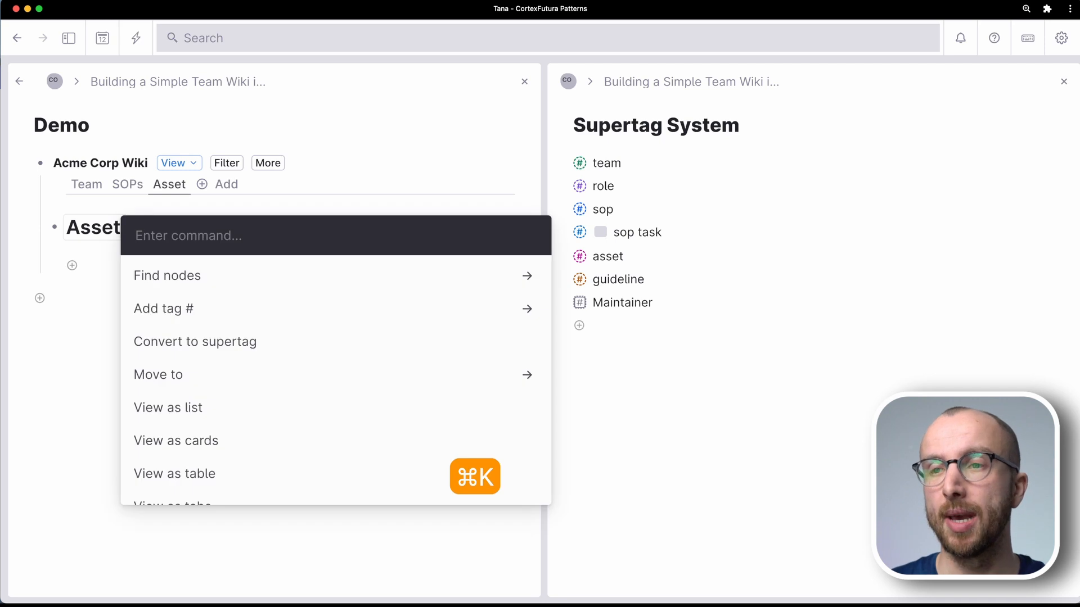
{"action": "type", "text": "sear"}
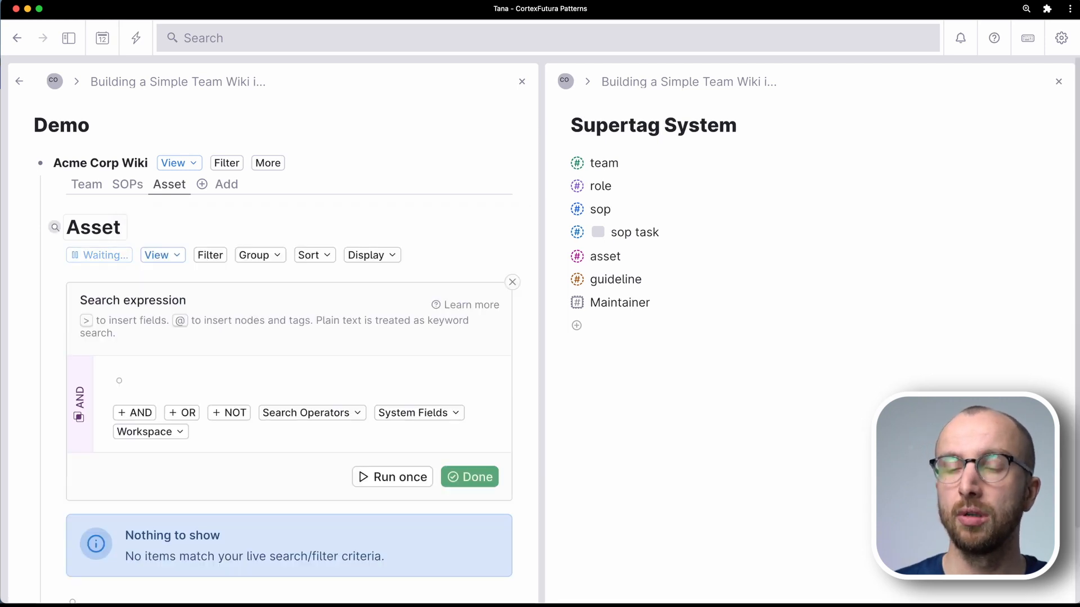
{"action": "type", "text": "#asset"}
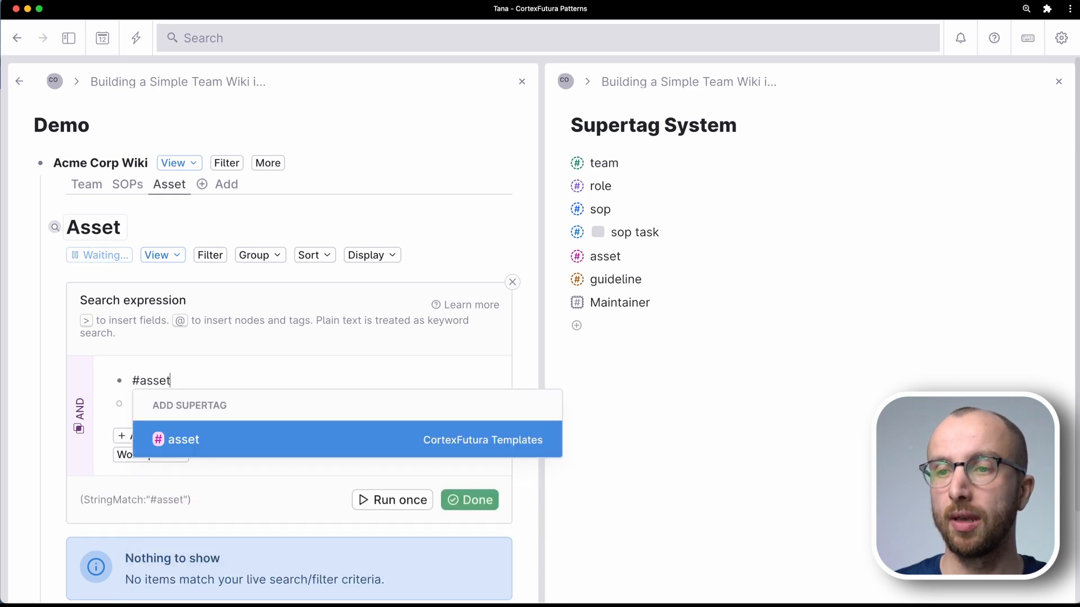
{"action": "left_click", "coordinate": [183, 440]}
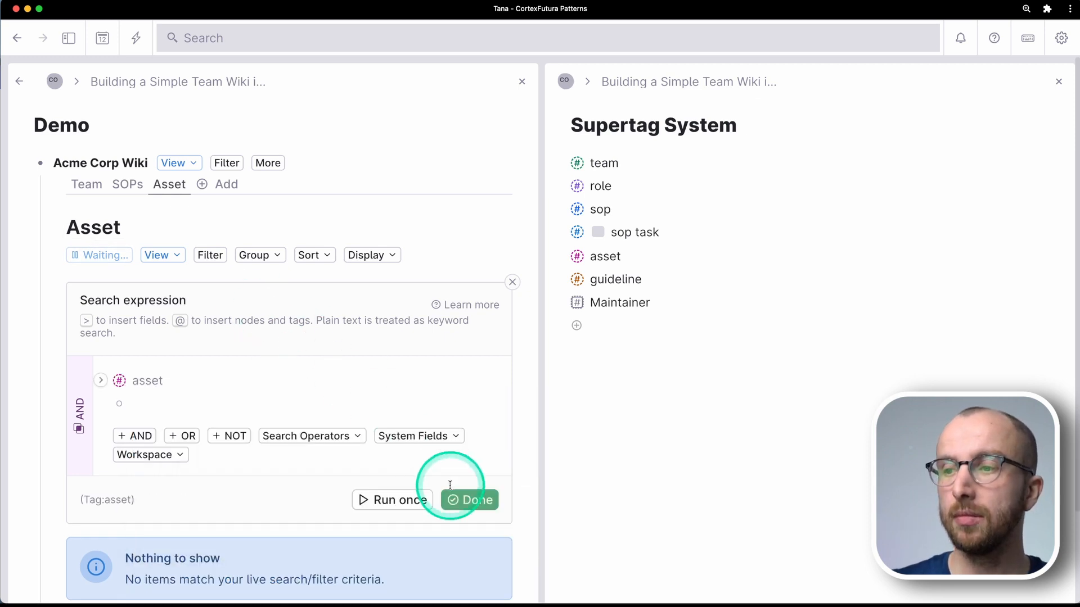
{"action": "left_click", "coordinate": [476, 500]}
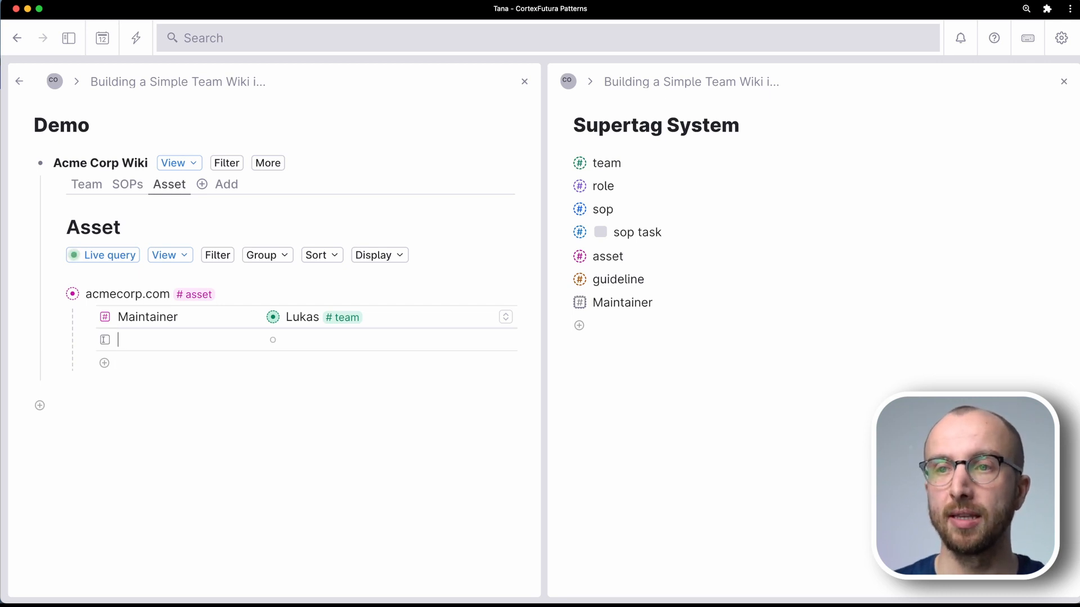
Step: Create a new field named Admin-Panel URL on acmecorp.com and move into its value cell
{"action": "type", "text": "Admin"}
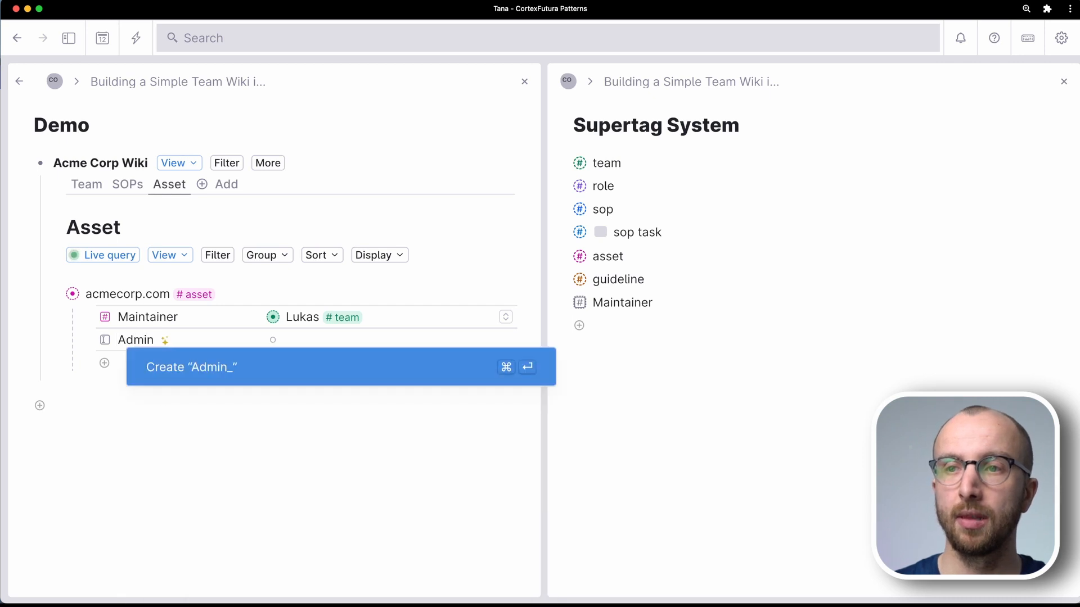
{"action": "type", "text": "-Pna"}
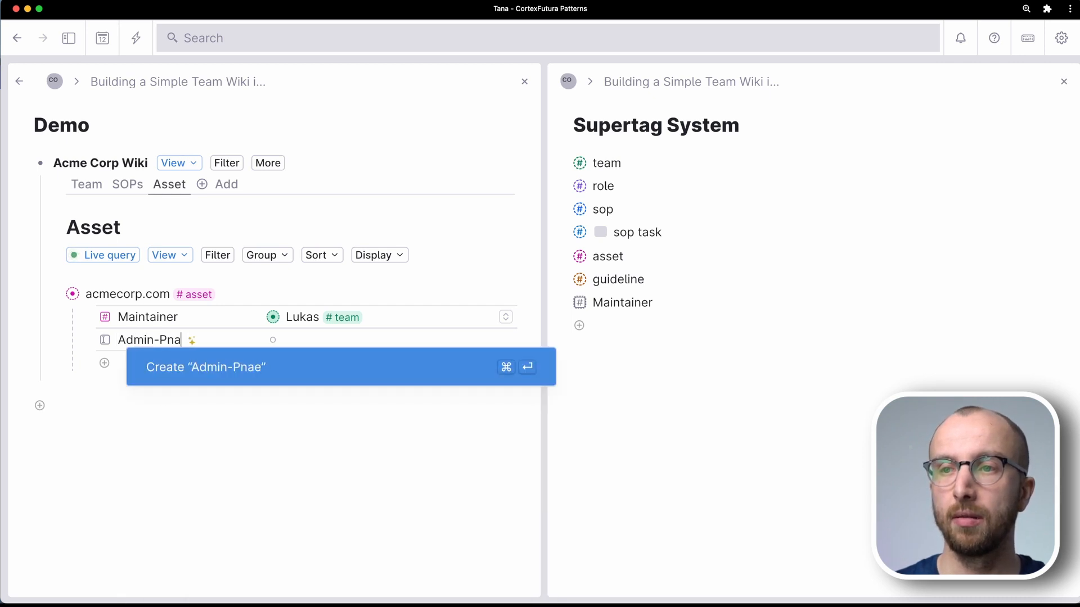
{"action": "type", "text": "Admin-Panel URL"}
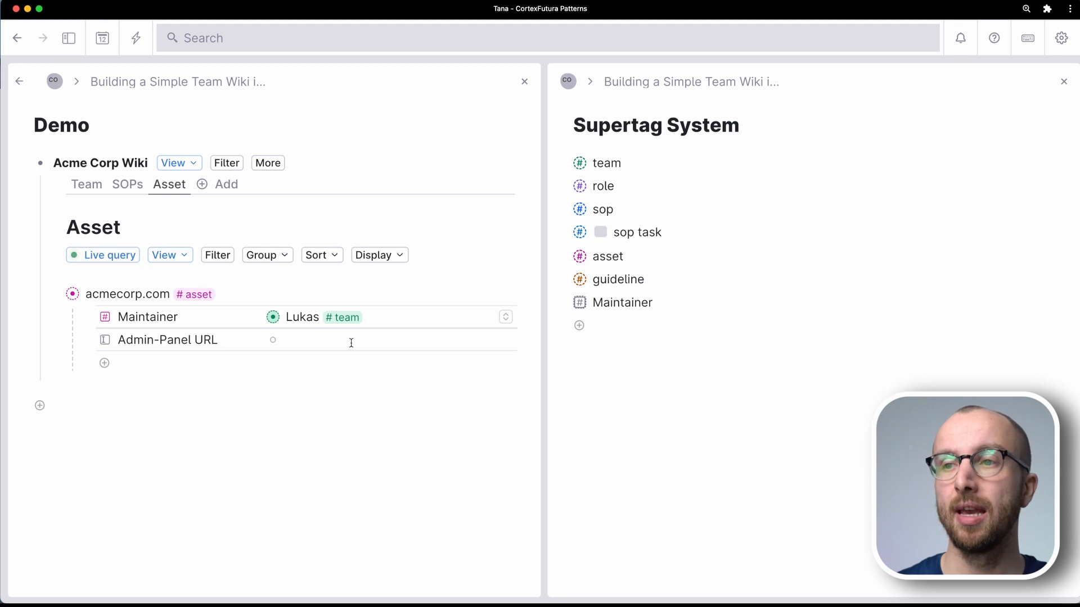
{"action": "left_click", "coordinate": [201, 367]}
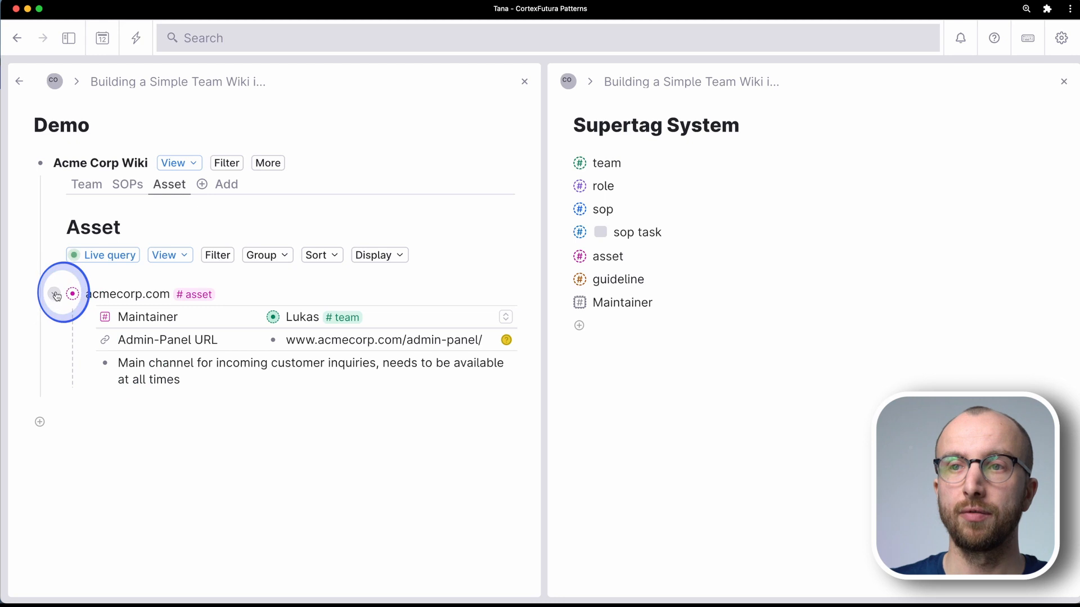
Step: Collapse acmecorp.com, add asset 'acmecorp Twitter' with Thea as Maintainer, then show the Team tab
{"action": "left_click", "coordinate": [55, 293]}
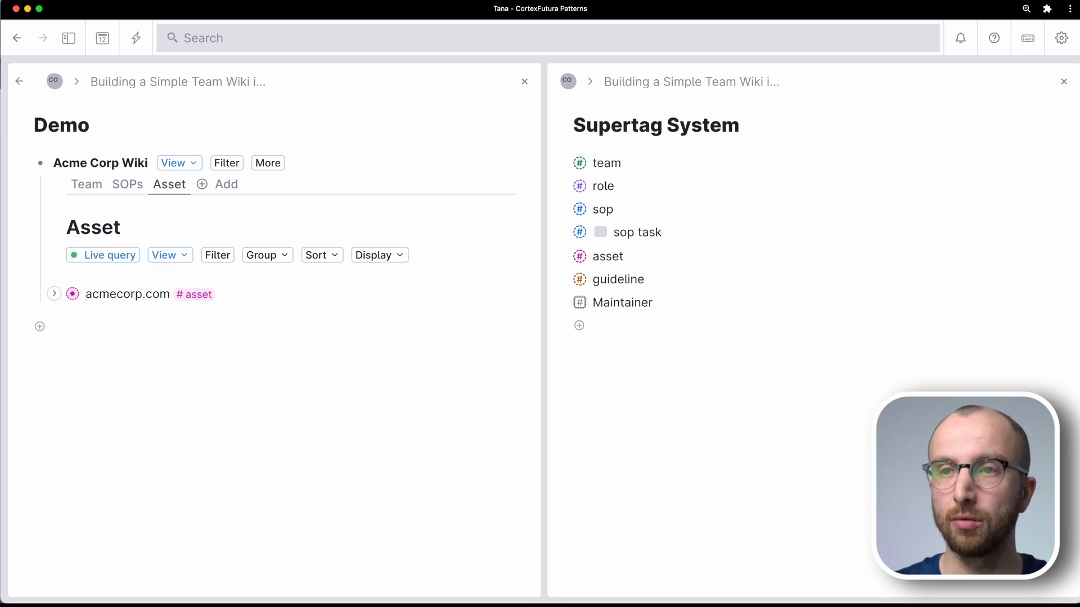
{"action": "type", "text": "acmeco"}
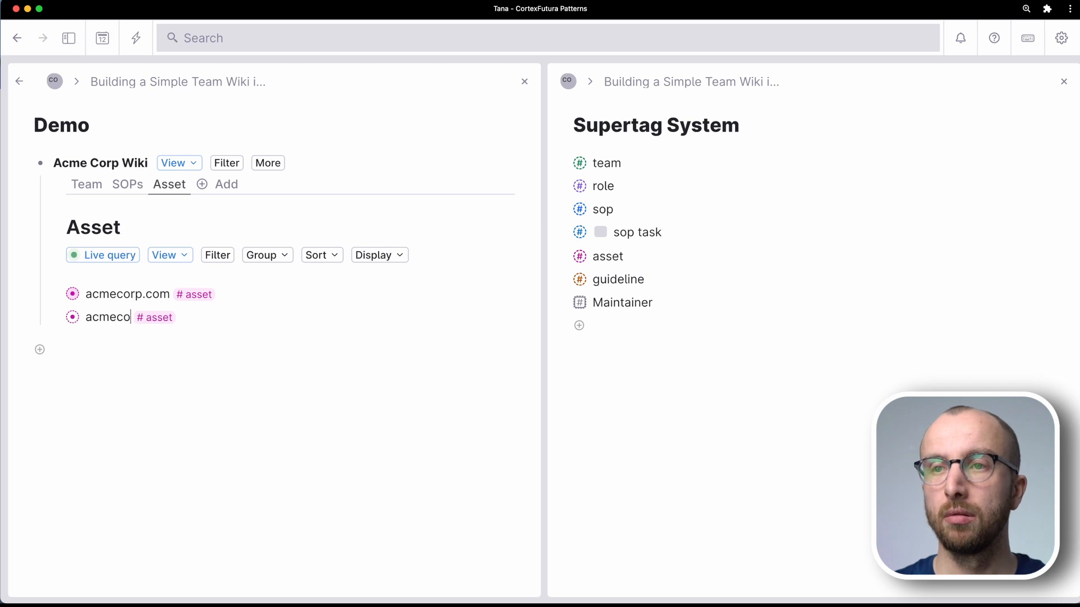
{"action": "type", "text": "rp T"}
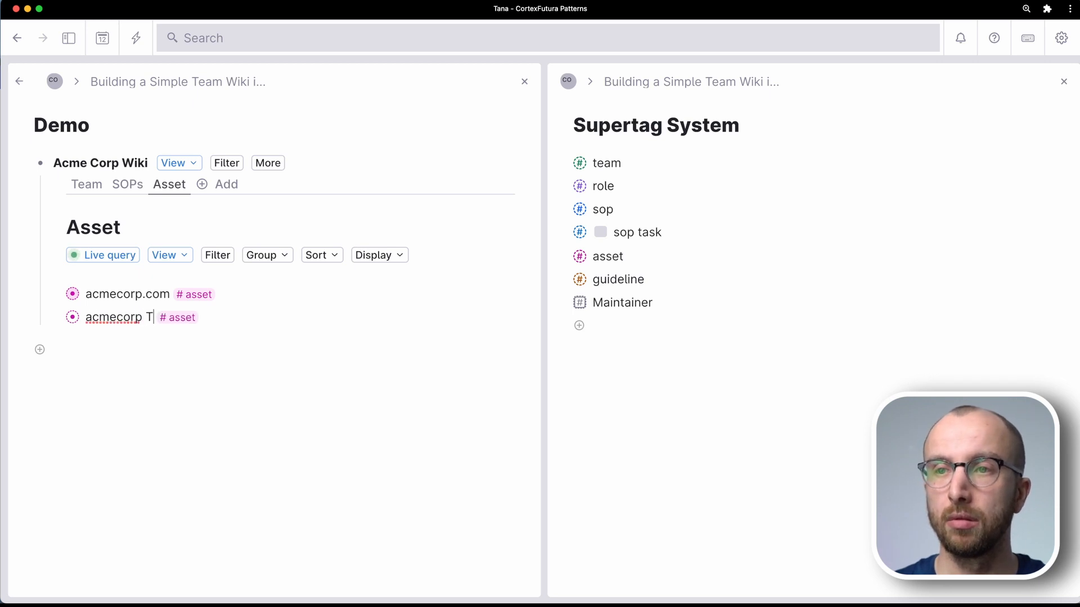
{"action": "type", "text": "witter"}
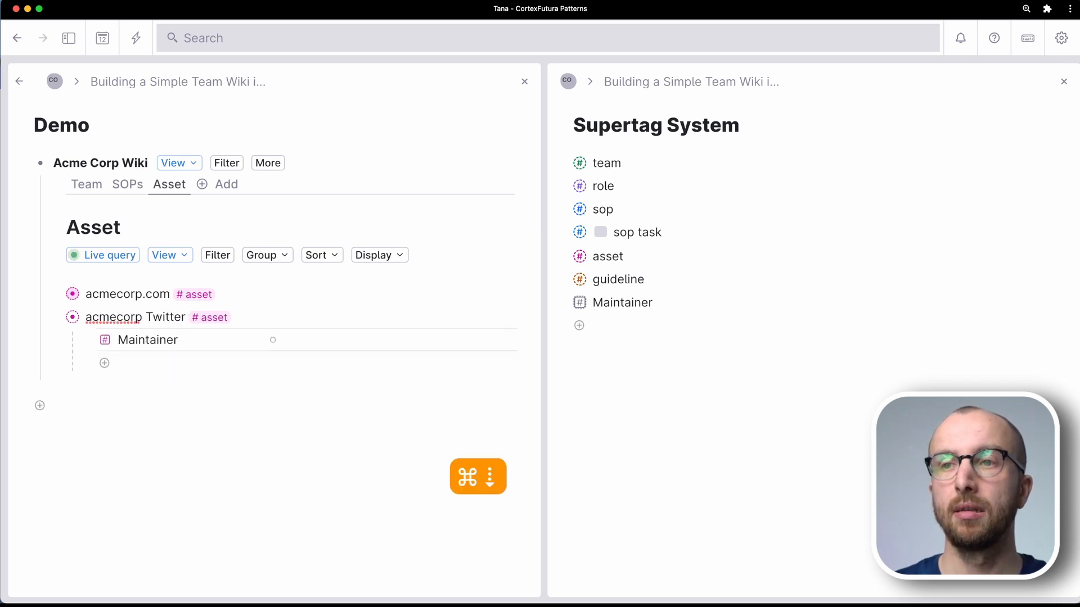
{"action": "left_click", "coordinate": [272, 340]}
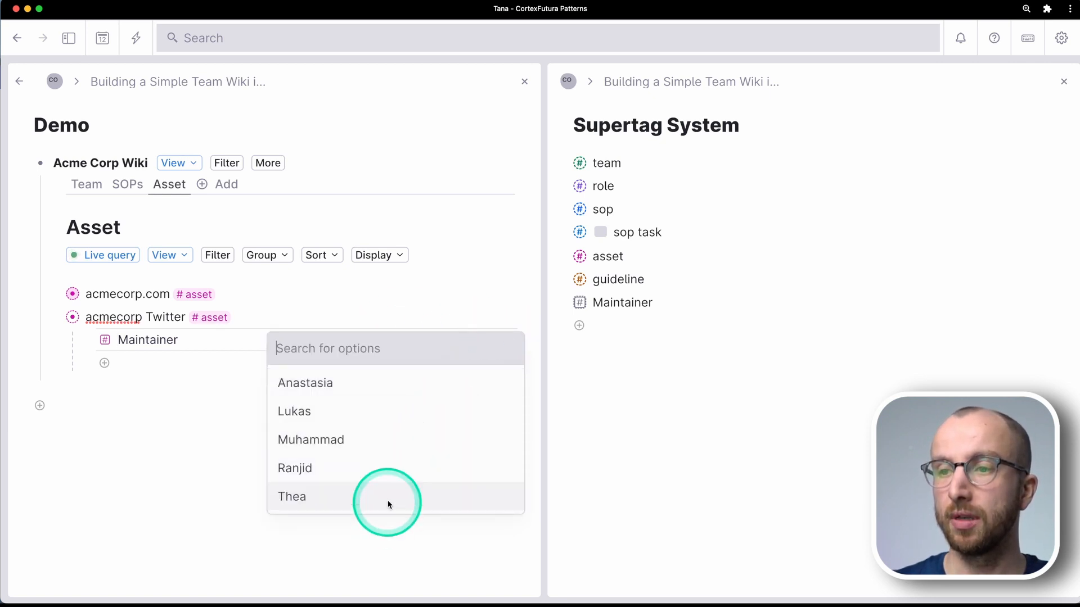
{"action": "left_click", "coordinate": [291, 496]}
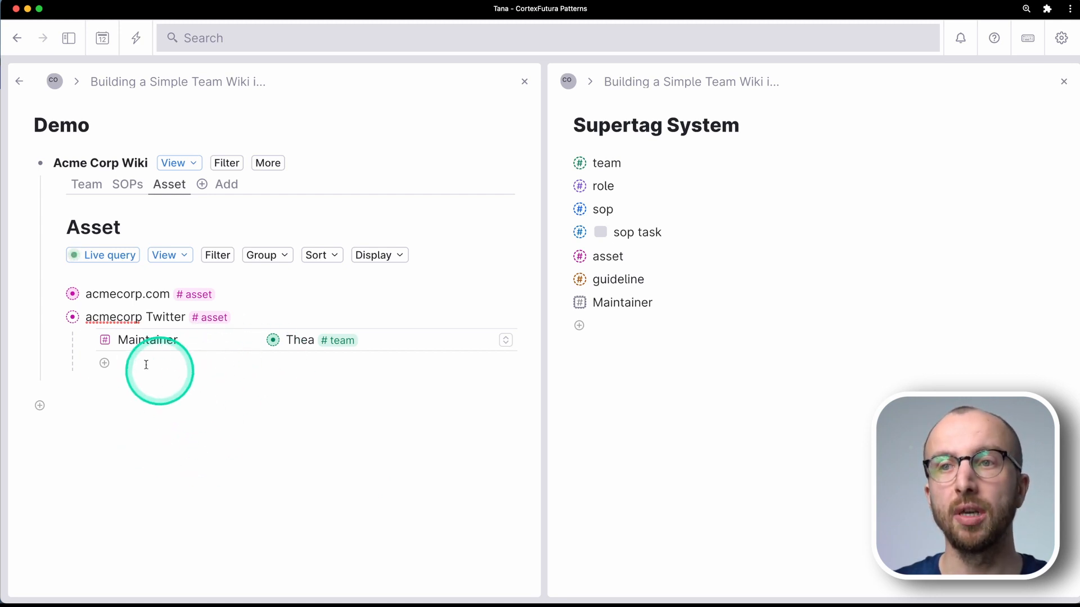
{"action": "left_click", "coordinate": [87, 183]}
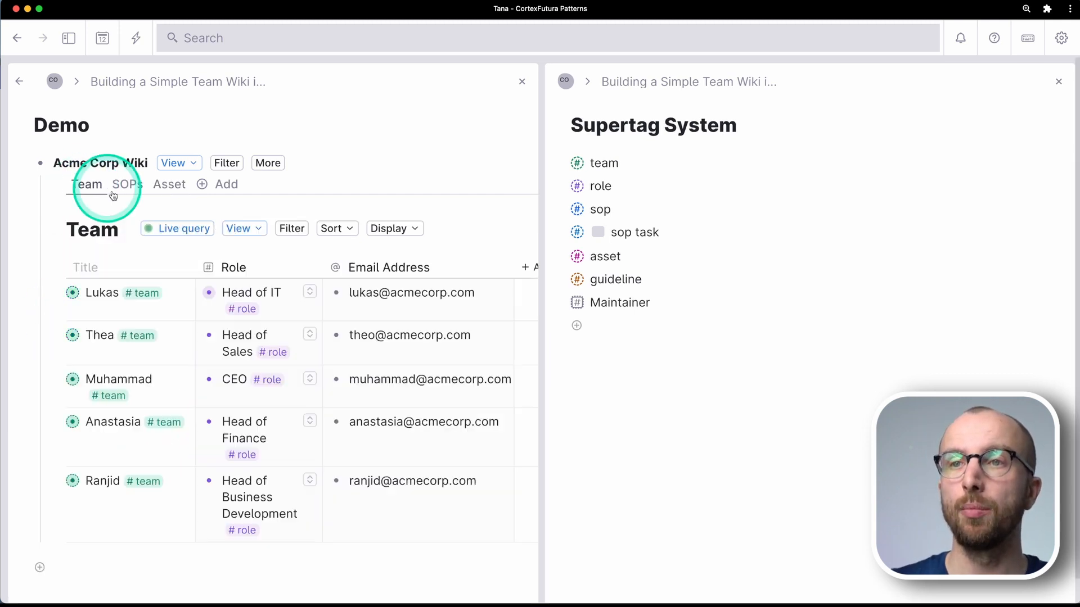
{"action": "left_click", "coordinate": [102, 292]}
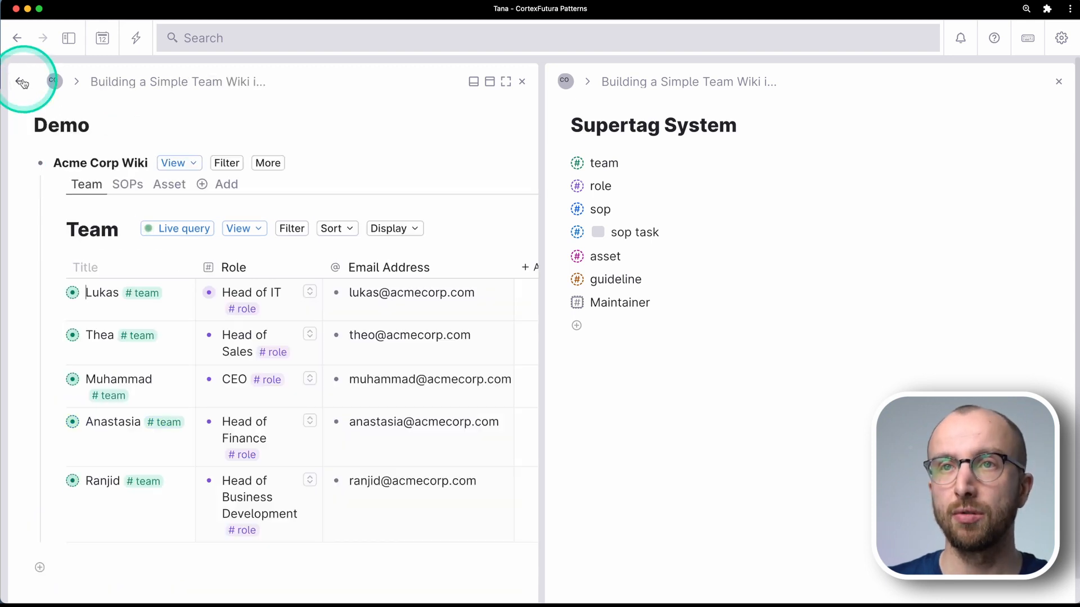
{"action": "left_click", "coordinate": [169, 184]}
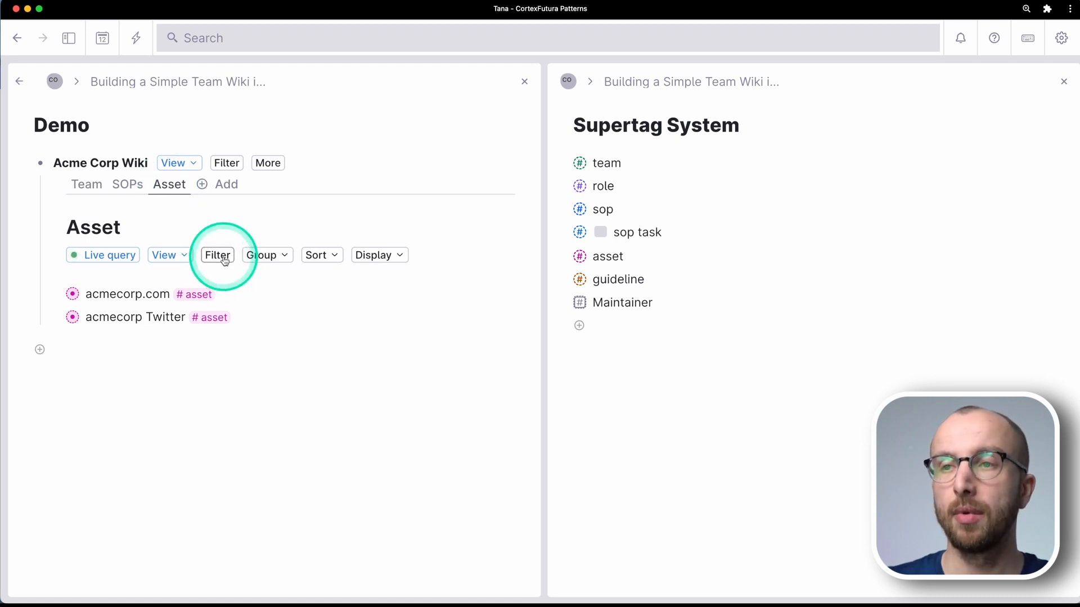
Step: Group the Asset live query by the Maintainer field, giving Lukas and Thea separate groups
{"action": "left_click", "coordinate": [262, 256]}
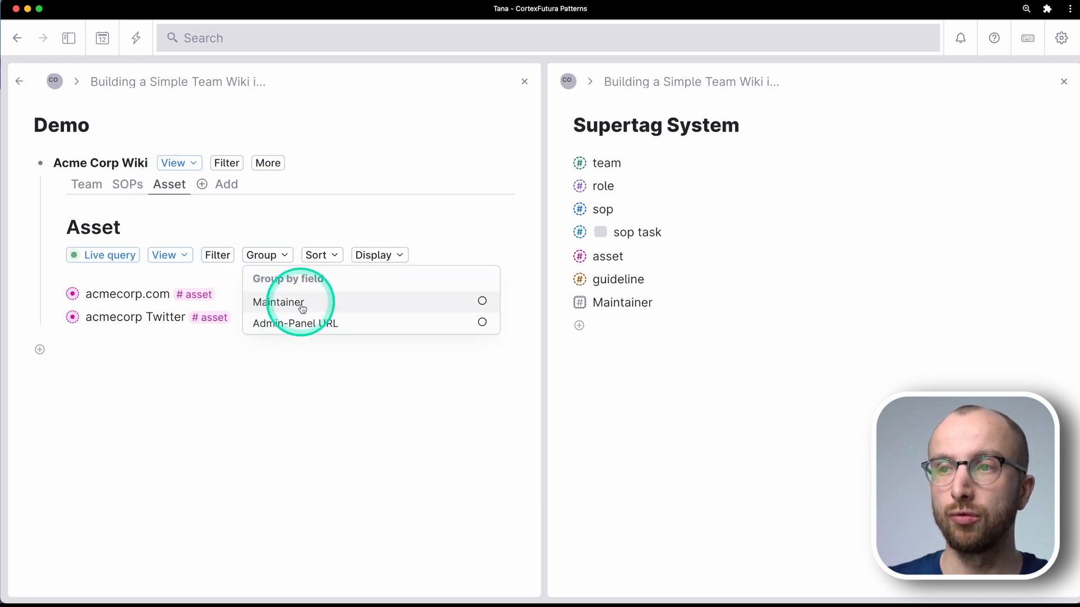
{"action": "left_click", "coordinate": [278, 303]}
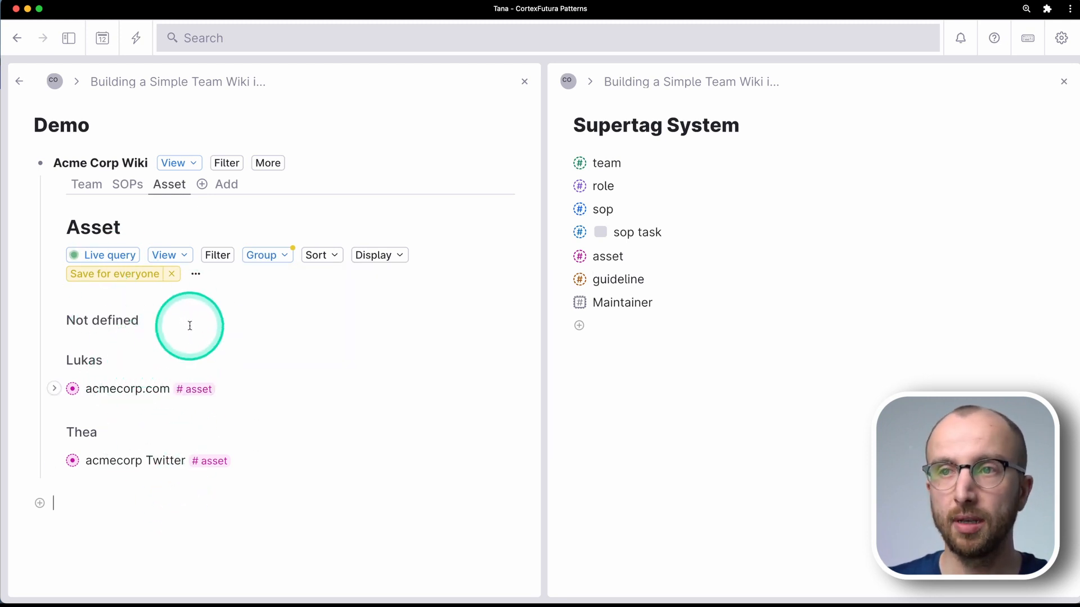
{"action": "left_click", "coordinate": [171, 273]}
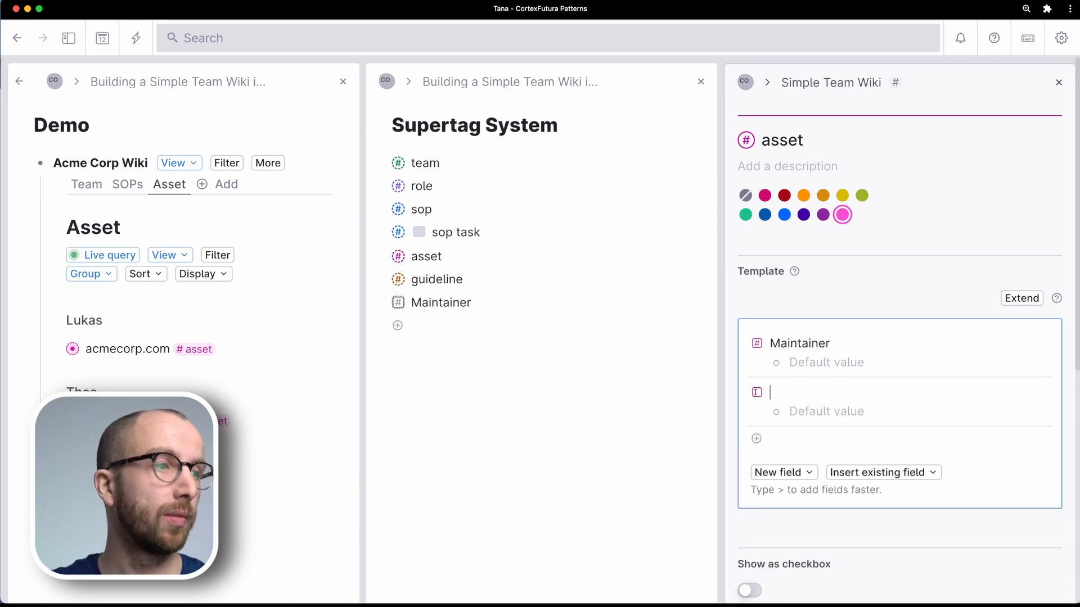
Step: Add an Options field 'Department' to the asset supertag and set acmecorp.com to IT-Department
{"action": "type", "text": "Deap"}
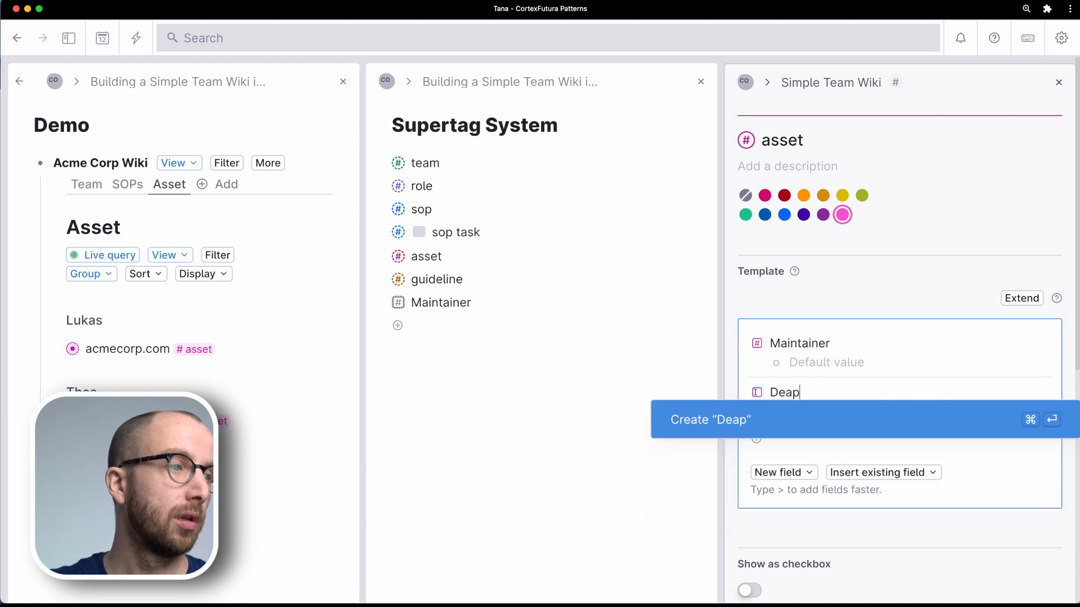
{"action": "type", "text": "Department"}
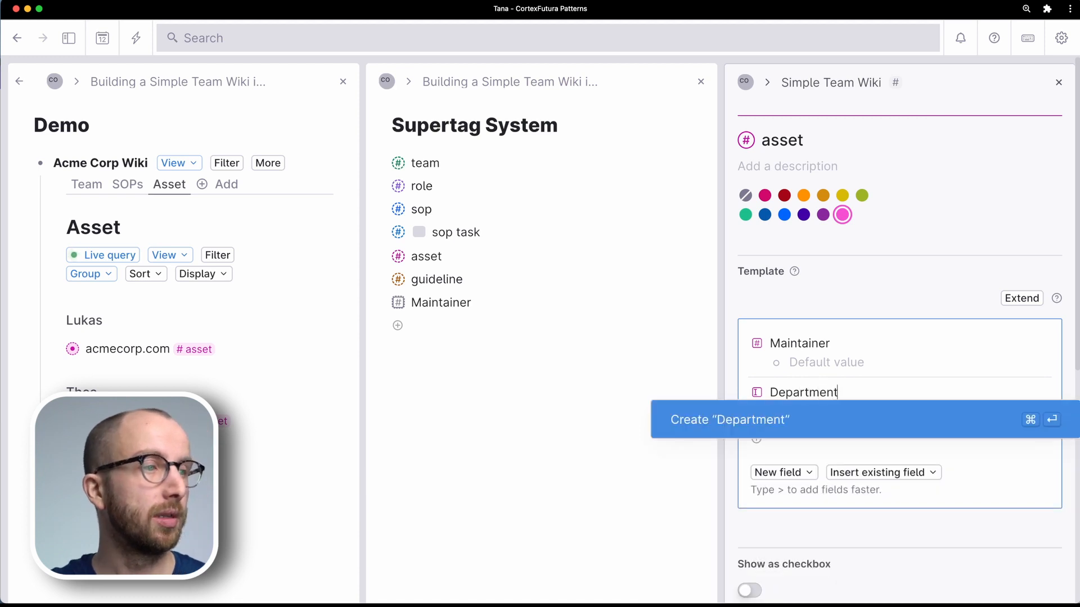
{"action": "left_click", "coordinate": [728, 420]}
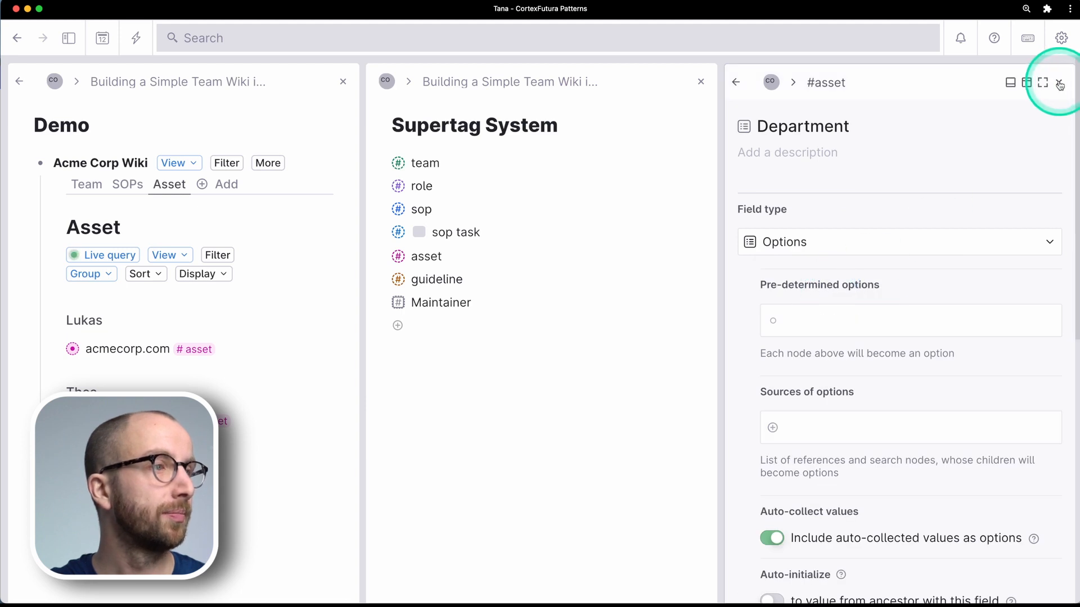
{"action": "left_click", "coordinate": [1061, 82]}
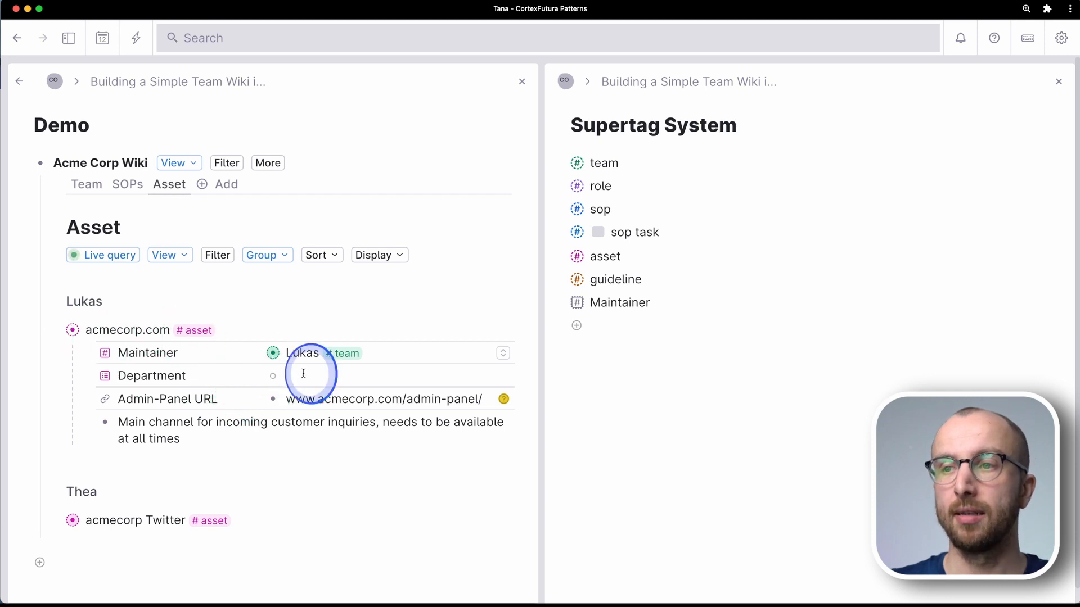
{"action": "type", "text": "IT-Department"}
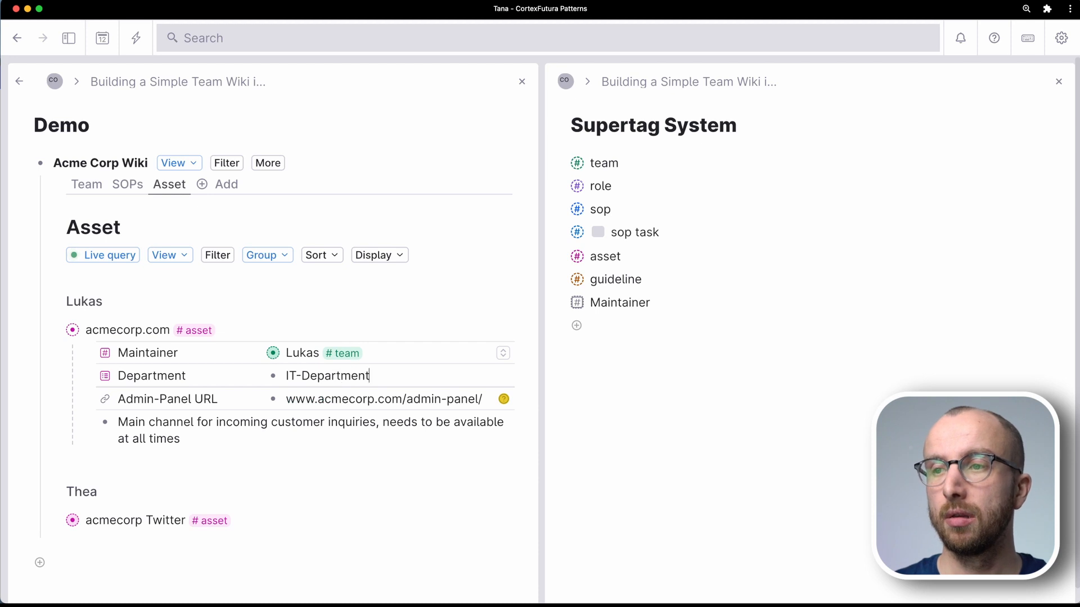
{"action": "left_click", "coordinate": [53, 330]}
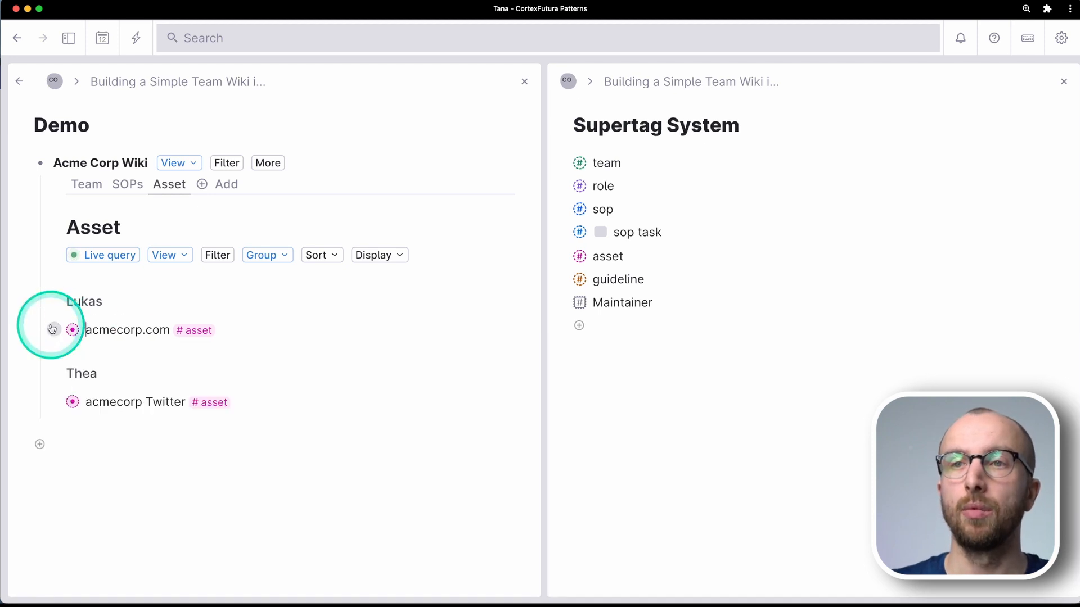
Step: Filter the Asset query by Department: IT-Department, then clear the filter so all assets show
{"action": "left_click", "coordinate": [217, 255]}
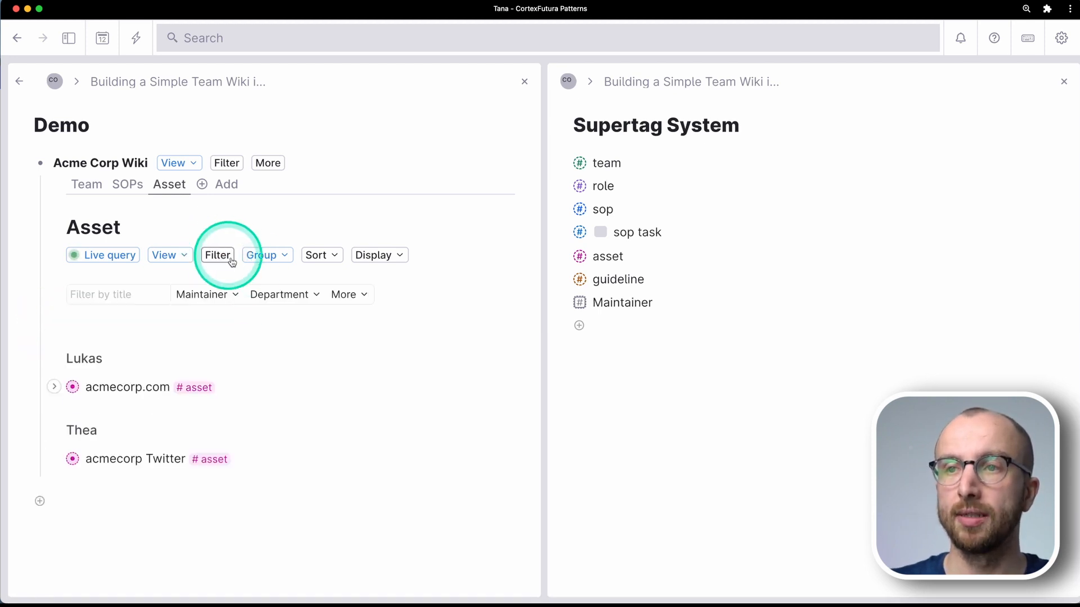
{"action": "left_click", "coordinate": [280, 294]}
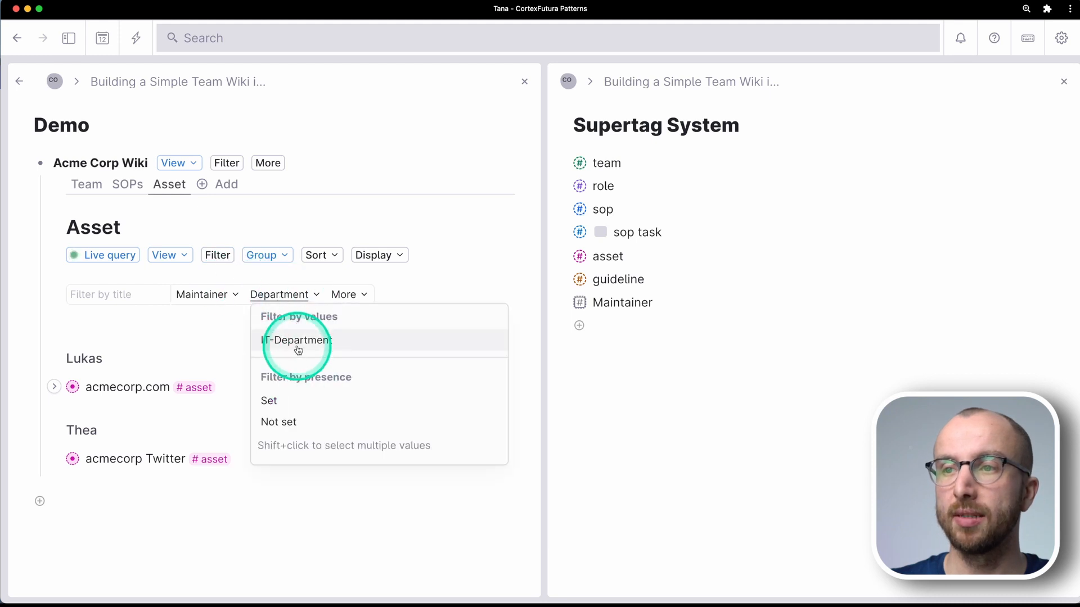
{"action": "left_click", "coordinate": [296, 340]}
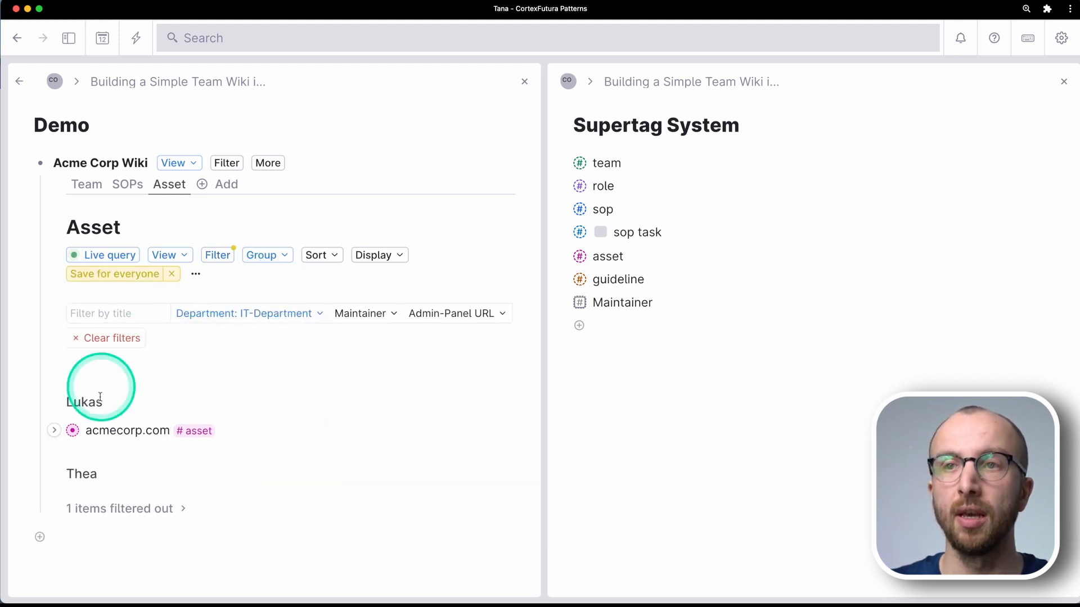
{"action": "mouse_move", "coordinate": [165, 422]}
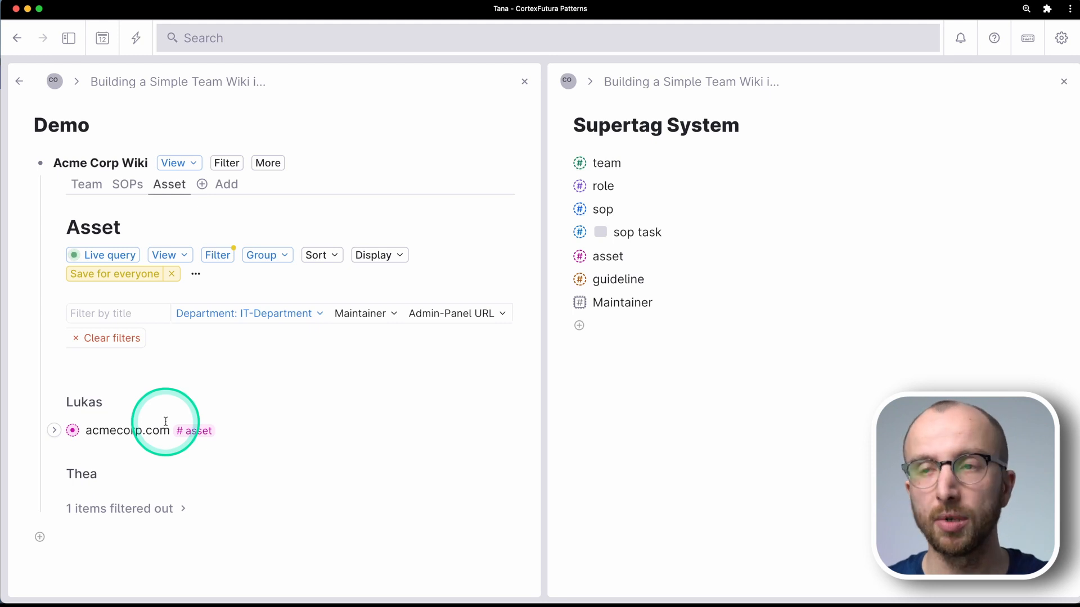
{"action": "left_click", "coordinate": [106, 338]}
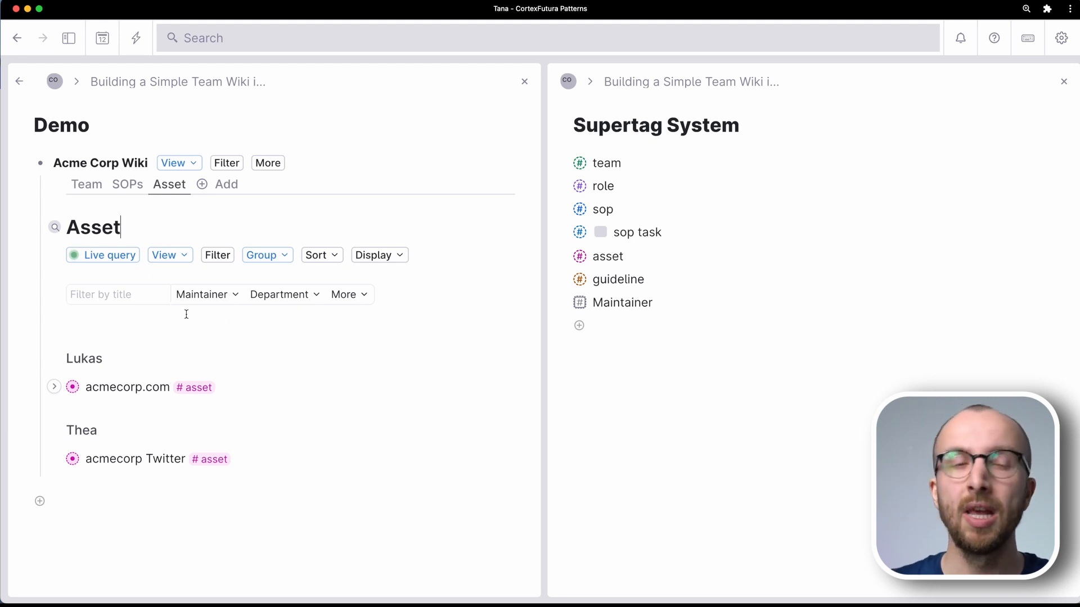
{"action": "left_click", "coordinate": [195, 314]}
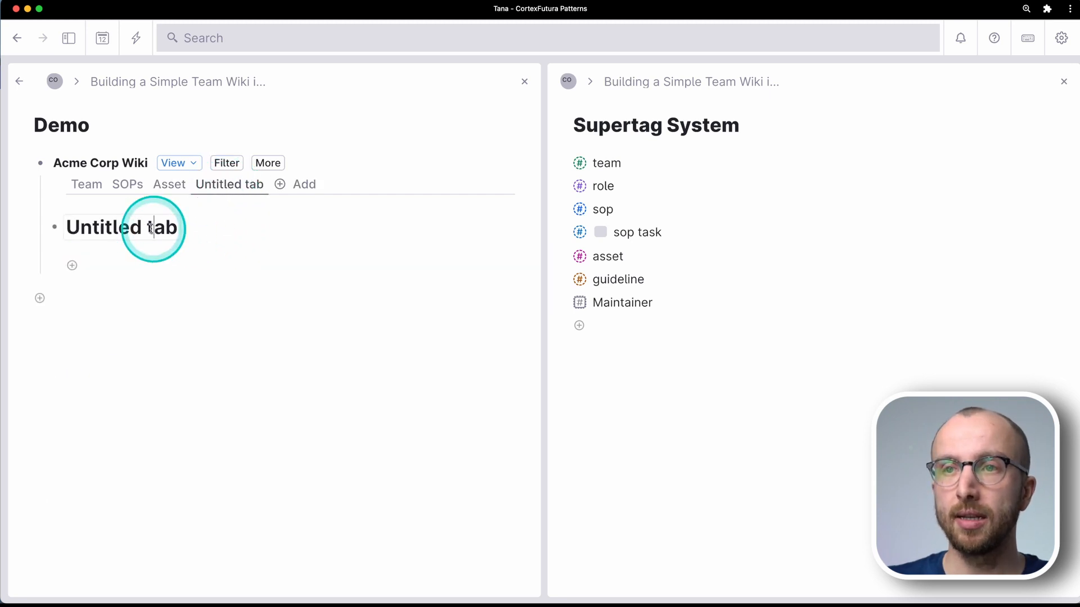
Step: Name the new tab Guidelines and set its search expression to the #guideline supertag
{"action": "type", "text": "Guidelines"}
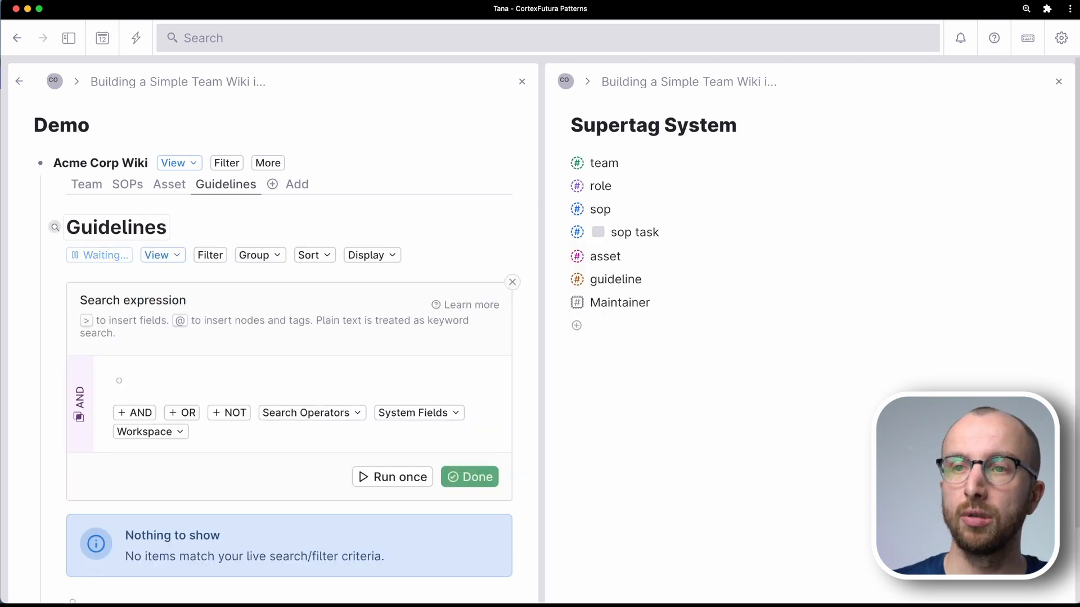
{"action": "type", "text": "#guid"}
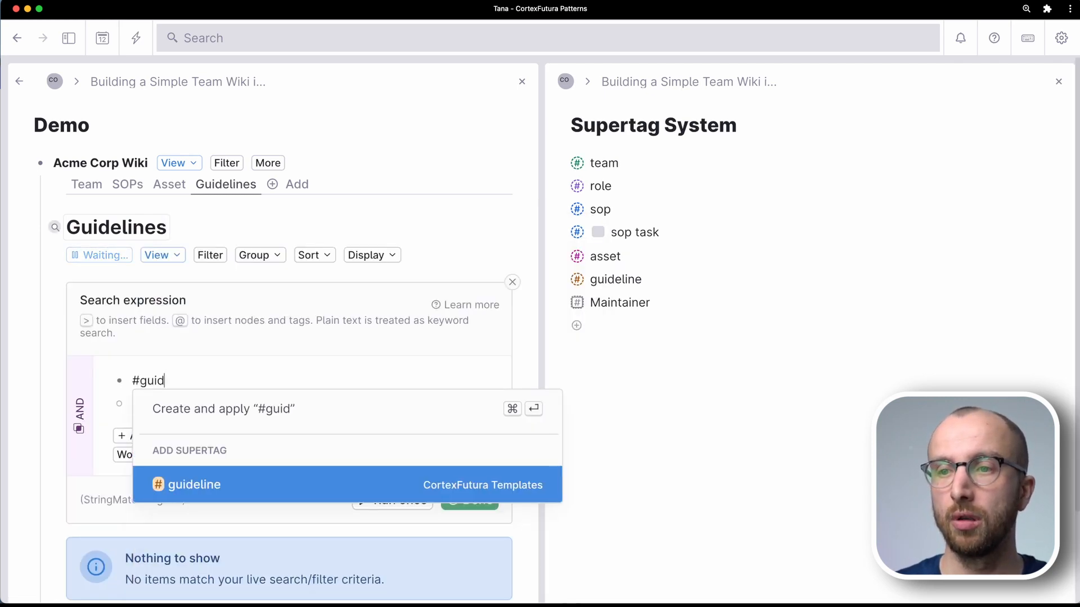
{"action": "left_click", "coordinate": [195, 484]}
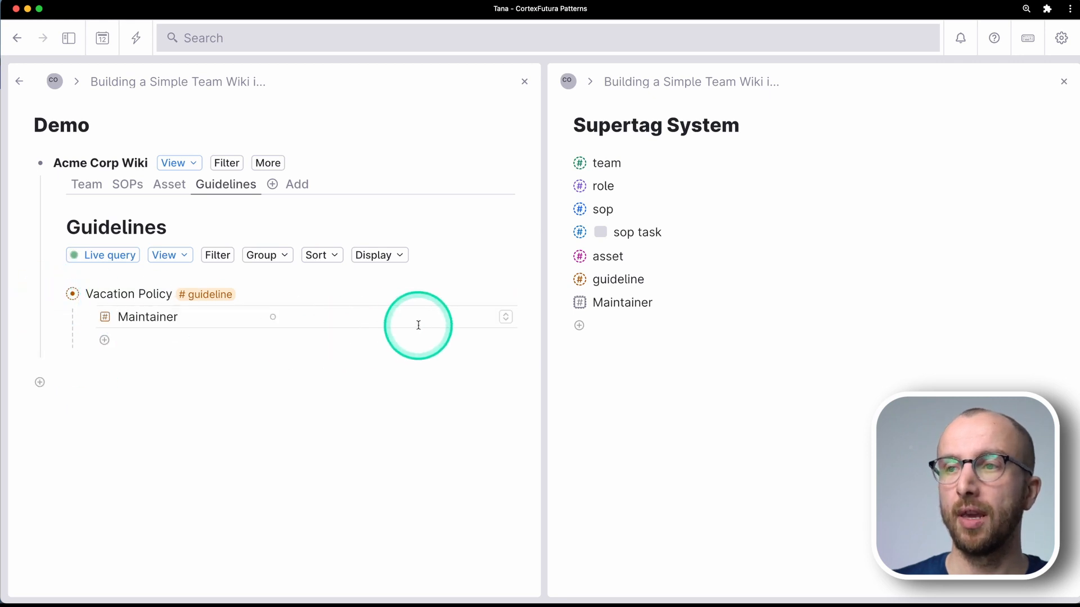
Step: Pick a person as Maintainer for Vacation Policy, then switch back to the Asset tab
{"action": "left_click", "coordinate": [419, 324]}
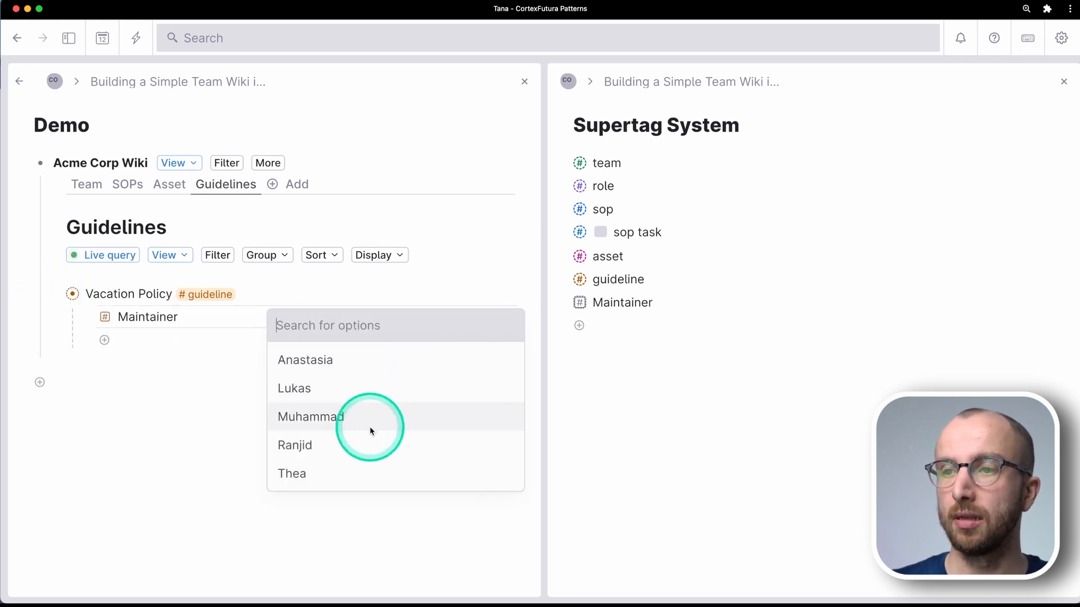
{"action": "left_click", "coordinate": [310, 416]}
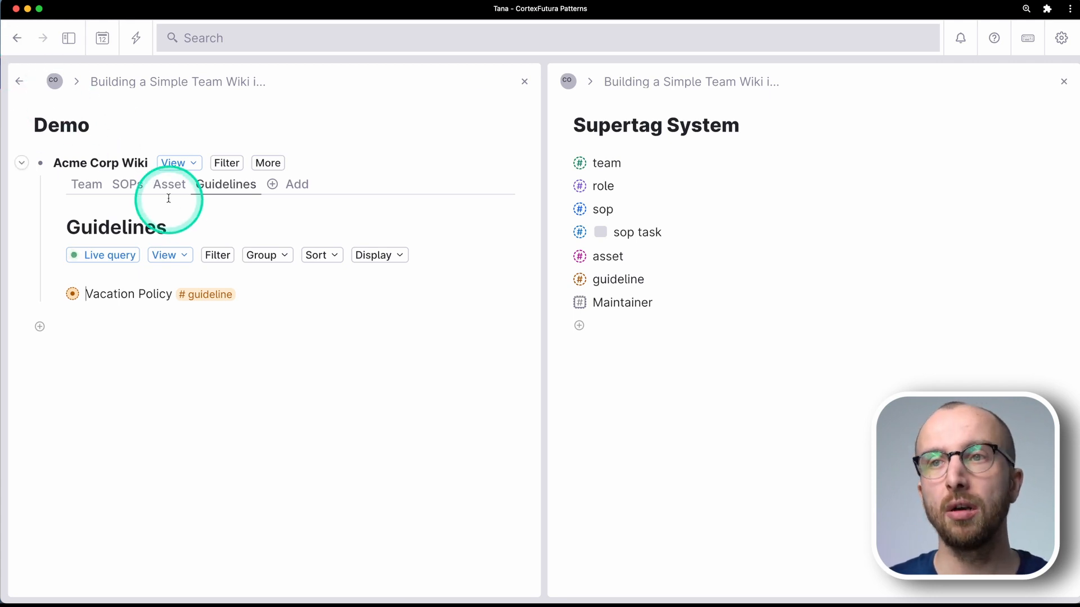
{"action": "left_click", "coordinate": [169, 183]}
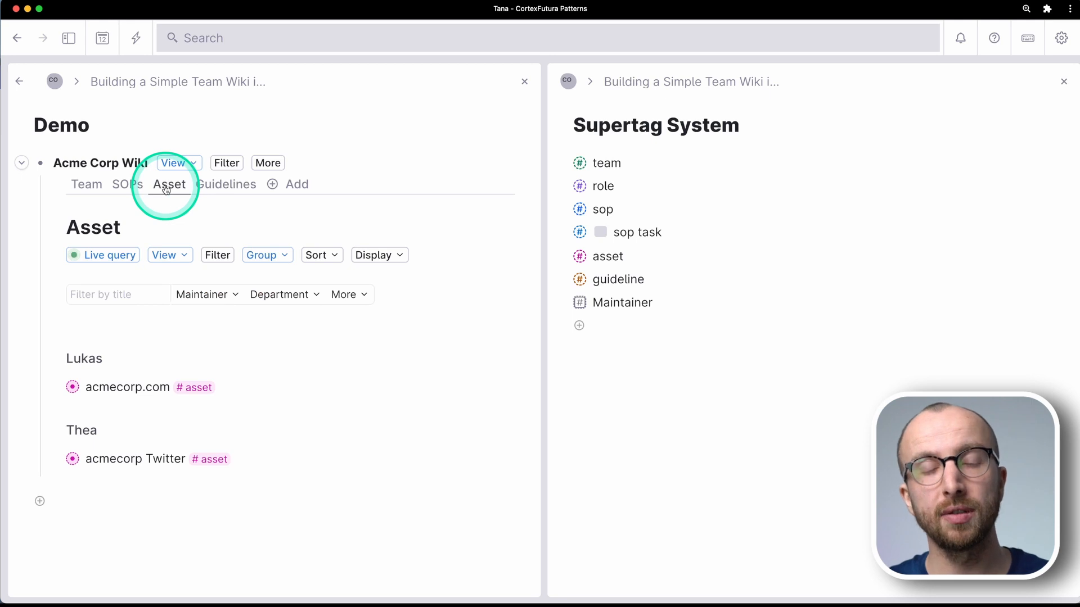